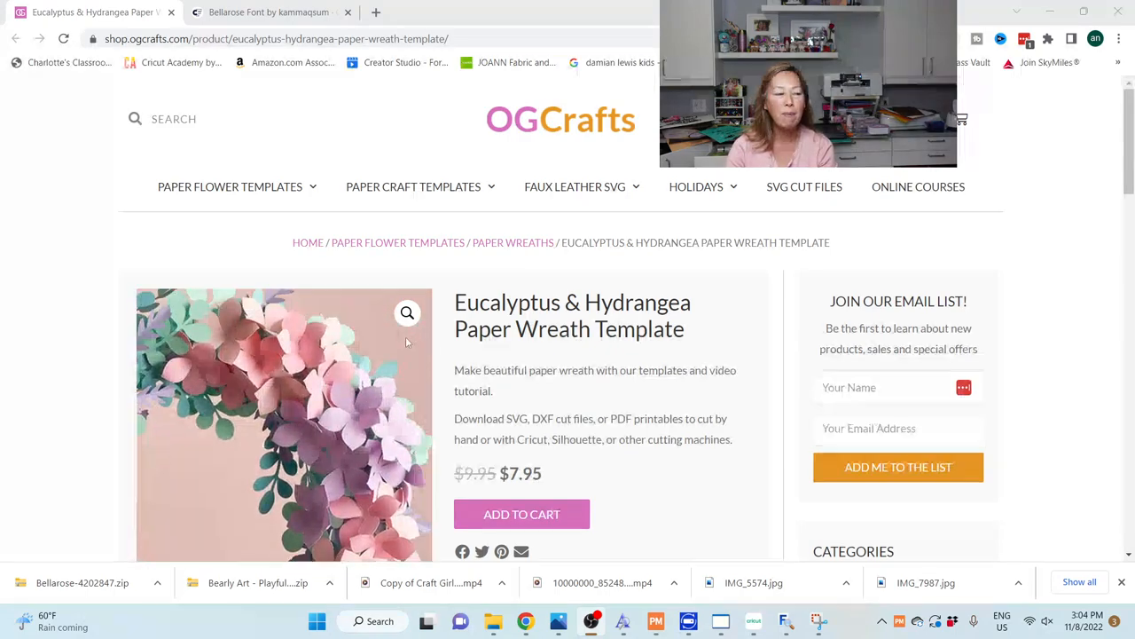
- Return to Design Space, browse the uploaded images library and pick a leaf sheet to add
{"action": "scroll", "scroll_direction": "down", "scroll_amount": 3}
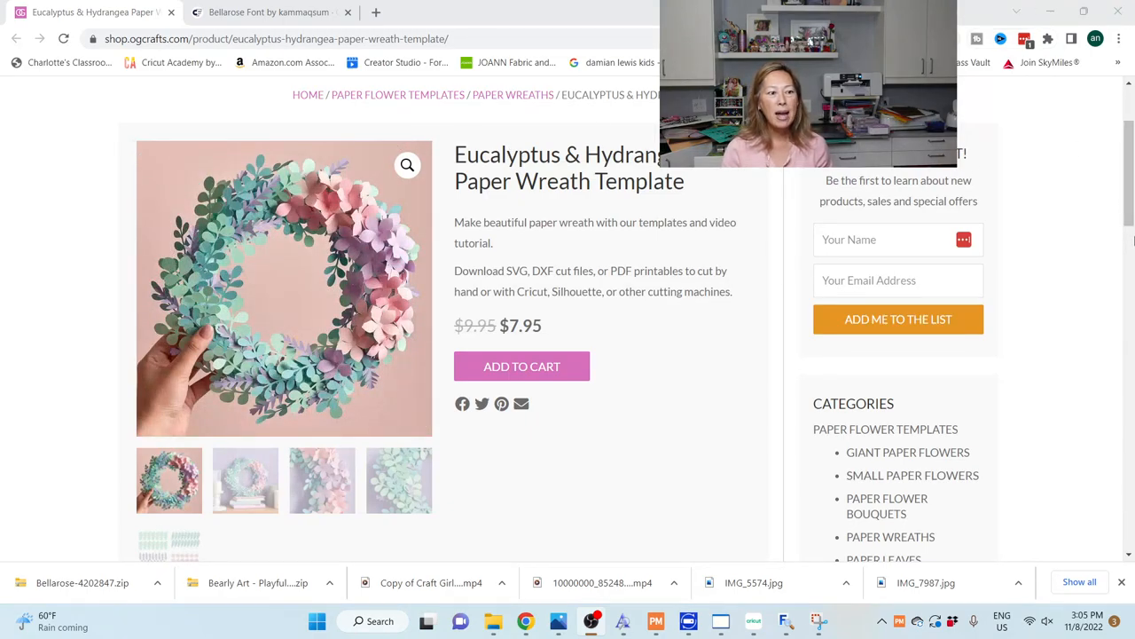
{"action": "scroll", "scroll_direction": "down", "scroll_amount": 3}
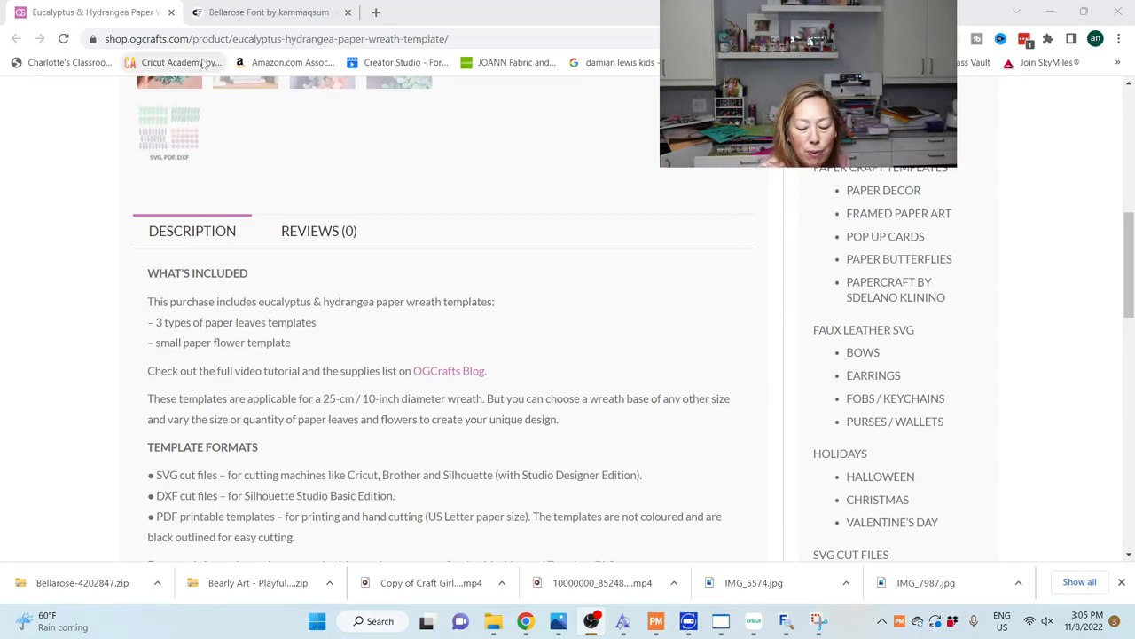
{"action": "mouse_move", "coordinate": [181, 62]}
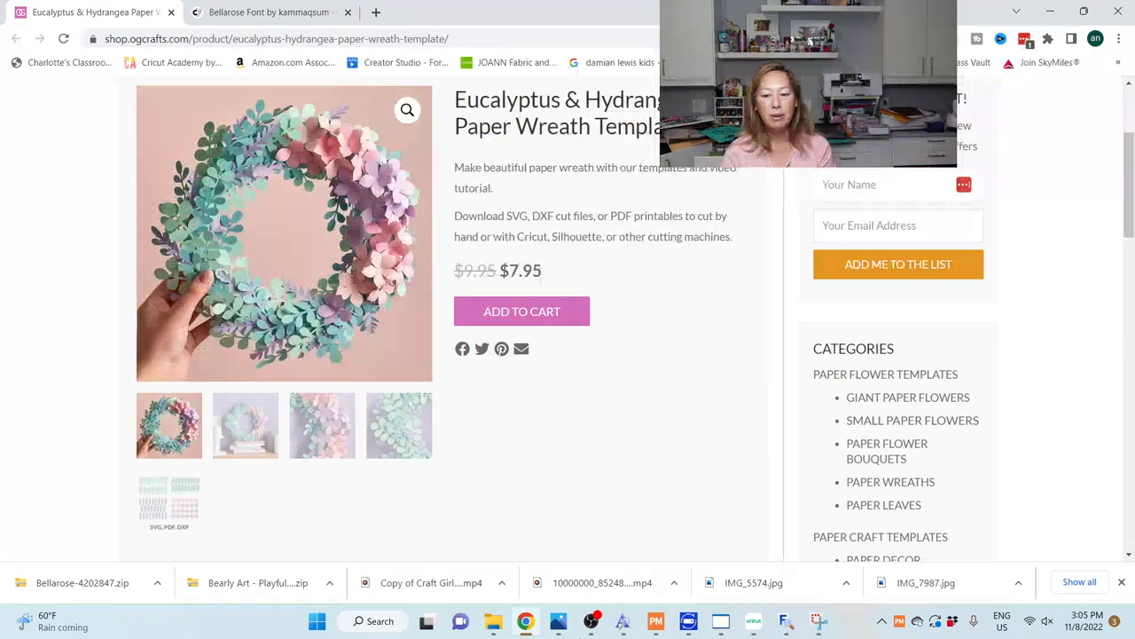
{"action": "left_click", "coordinate": [752, 621]}
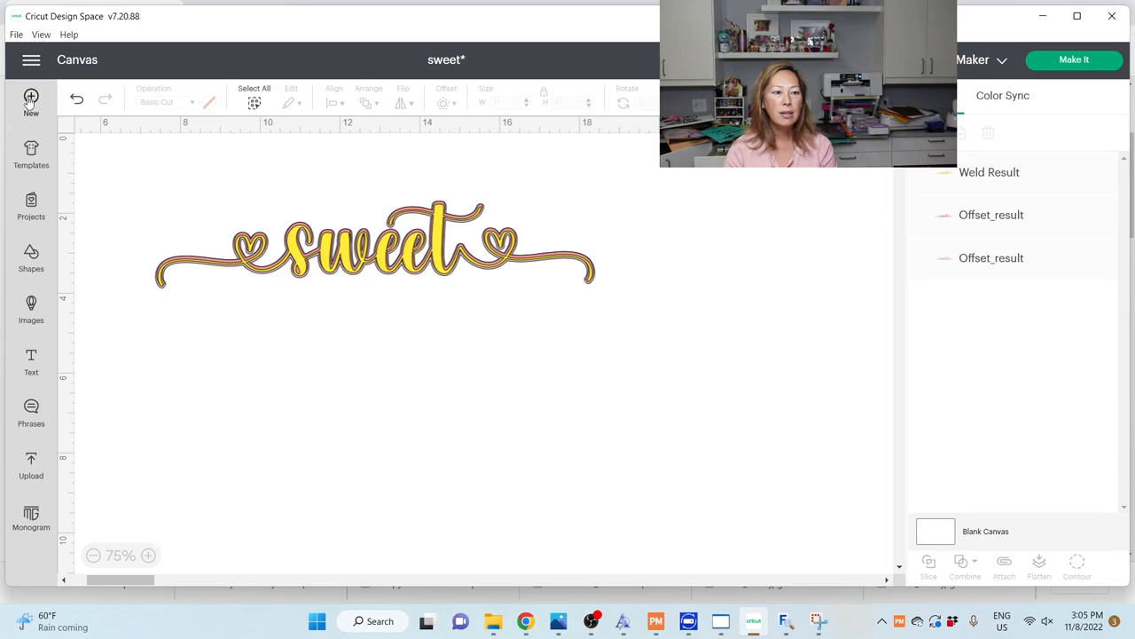
{"action": "left_click", "coordinate": [32, 101]}
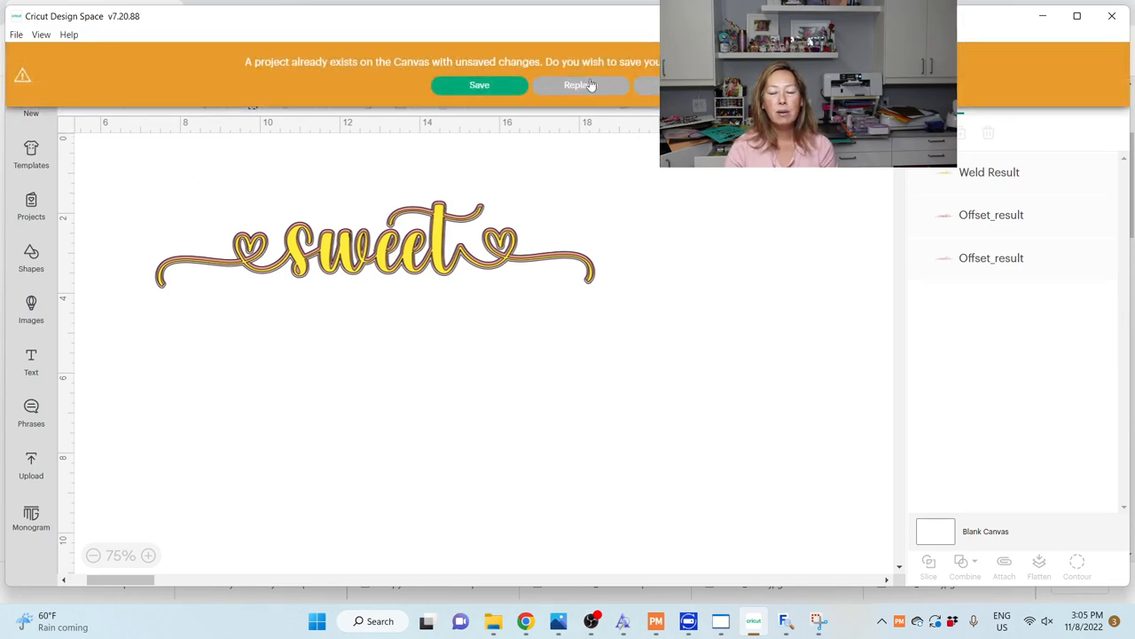
{"action": "left_click", "coordinate": [579, 85]}
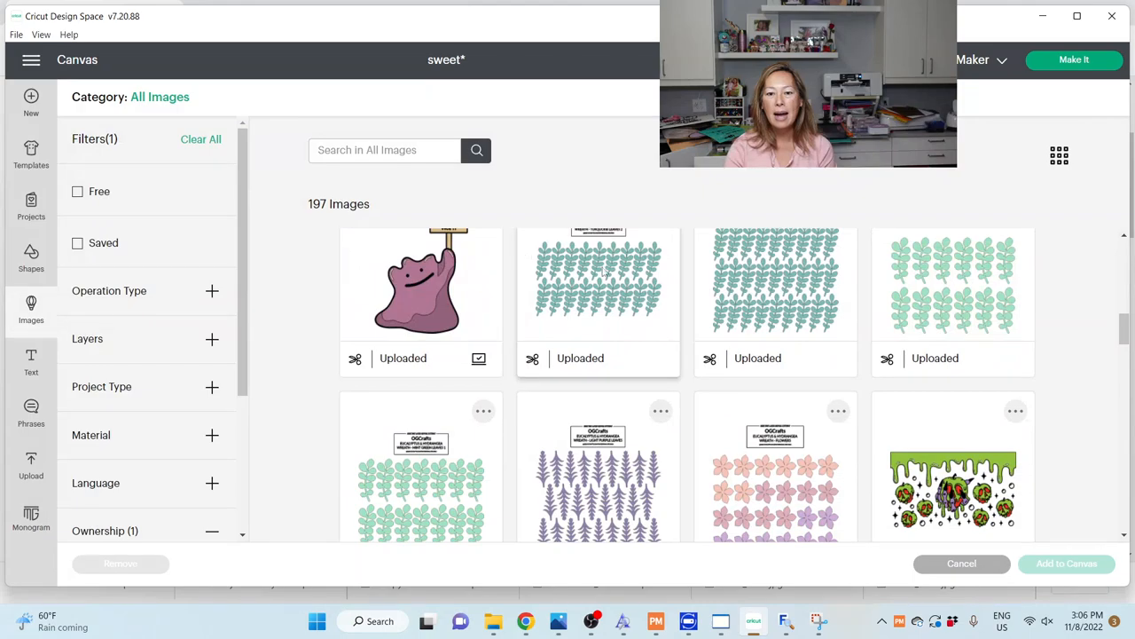
{"action": "left_click", "coordinate": [775, 284]}
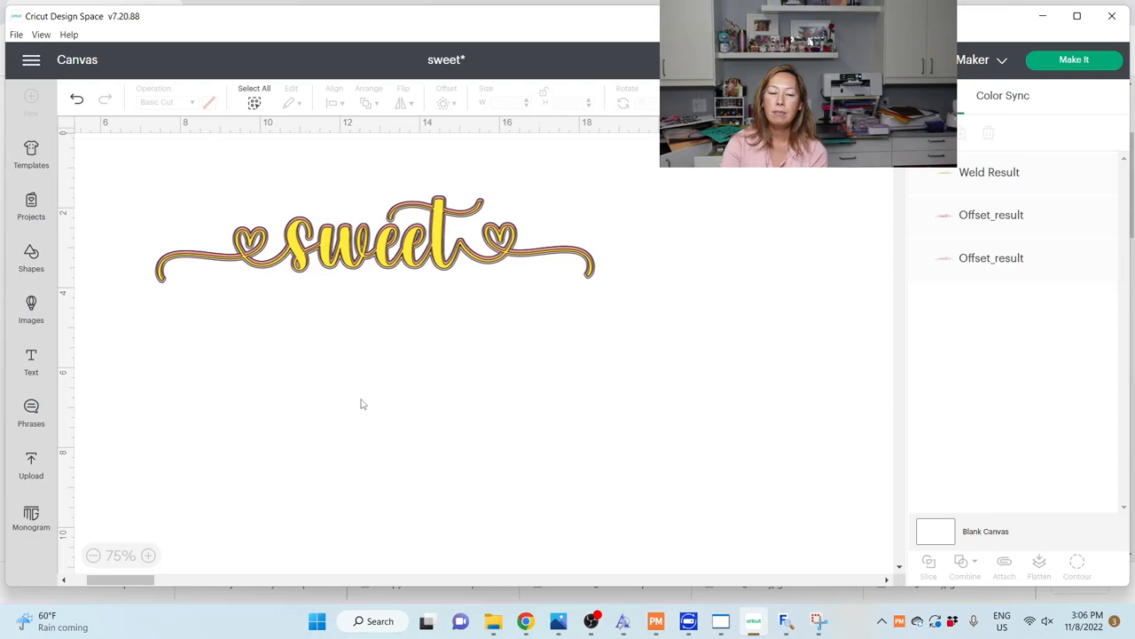
{"action": "mouse_move", "coordinate": [321, 405]}
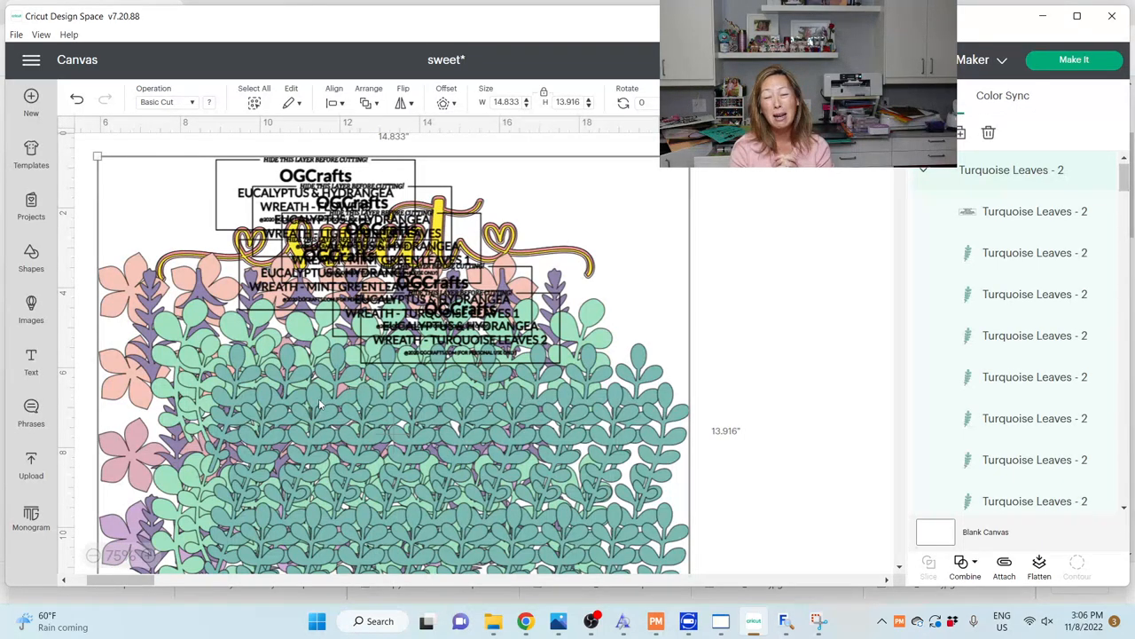
{"action": "mouse_move", "coordinate": [763, 312]}
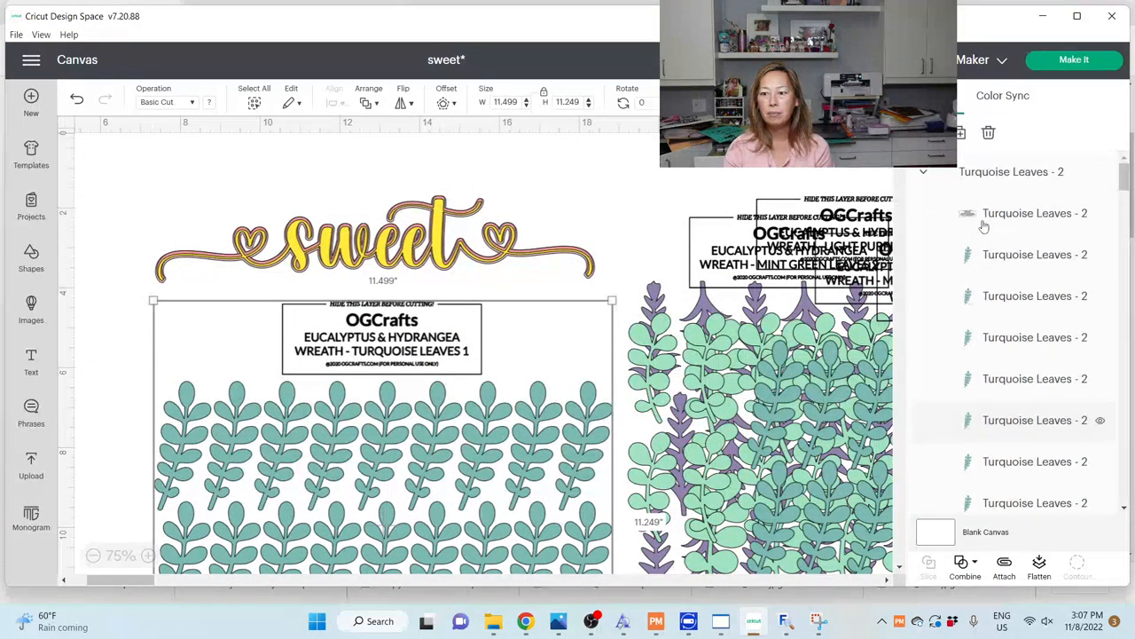
- Select the turquoise and mint green leaf groups in the Layers panel to remove their label boxes
{"action": "left_click", "coordinate": [1036, 213]}
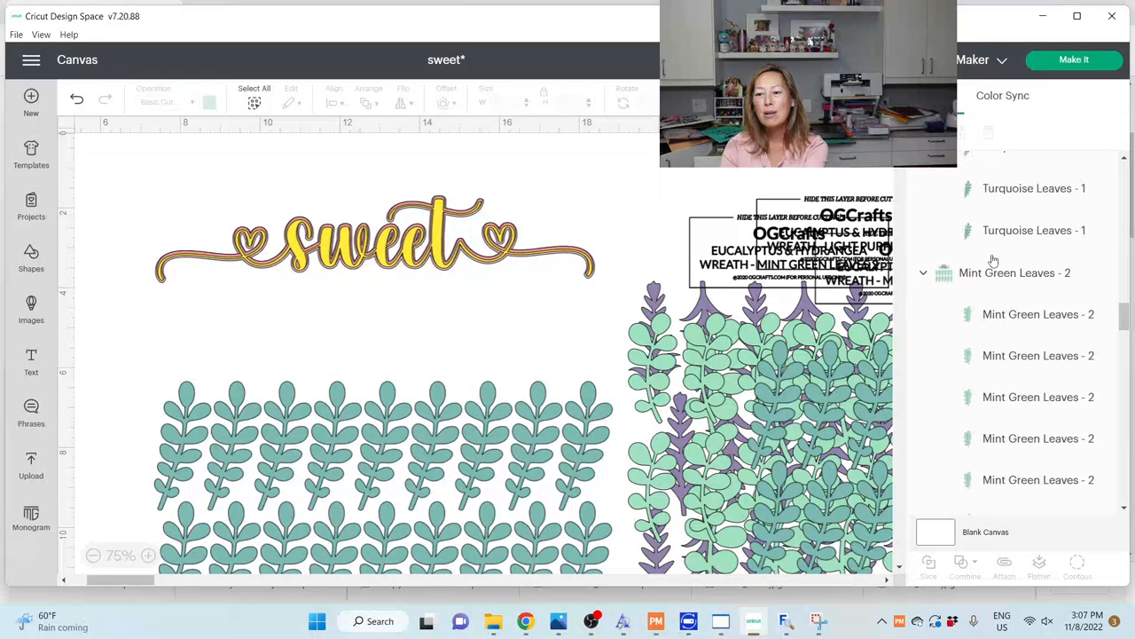
{"action": "scroll", "scroll_direction": "down", "scroll_amount": 3}
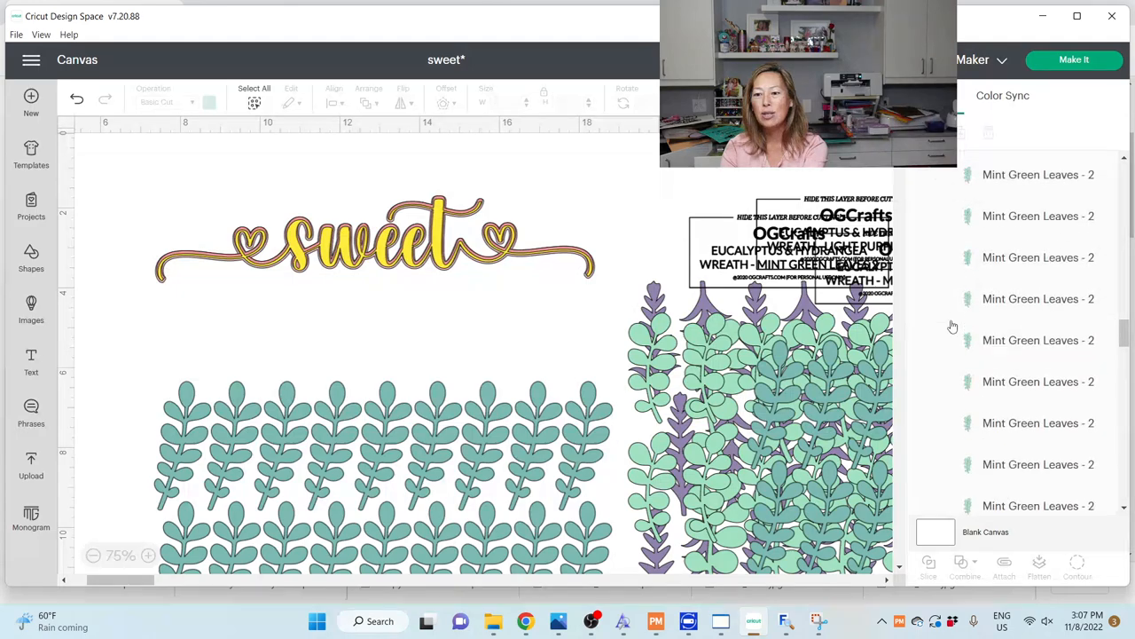
{"action": "left_click", "coordinate": [1032, 326]}
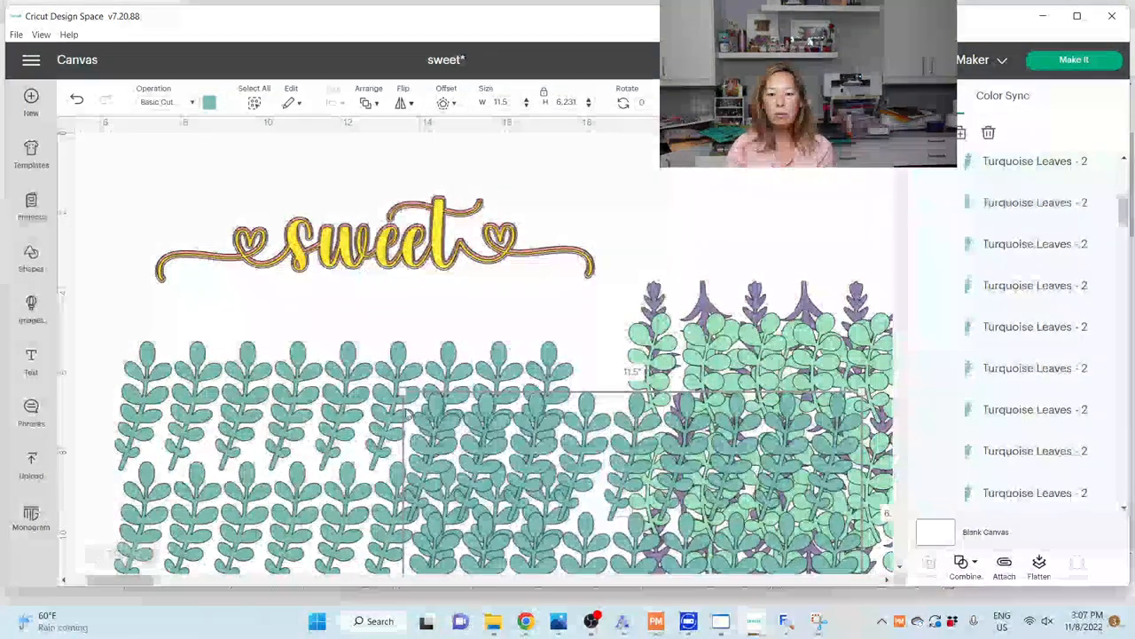
- Arrange the leaf groups under 'sweet' and send the project to Make It
{"action": "left_click", "coordinate": [209, 102]}
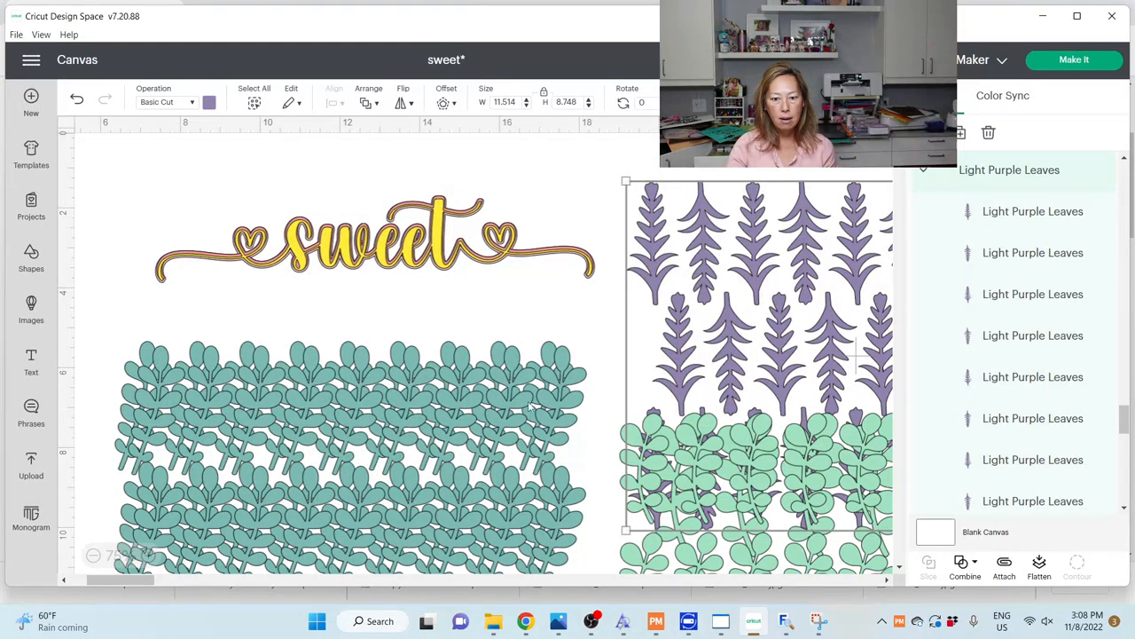
{"action": "mouse_move", "coordinate": [731, 270]}
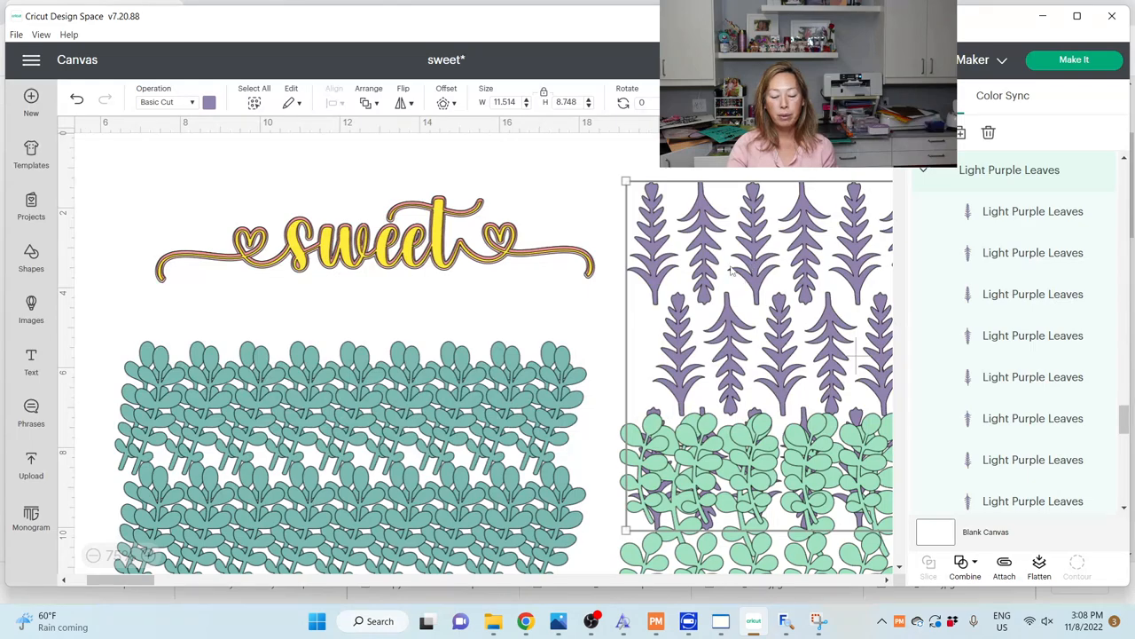
{"action": "mouse_move", "coordinate": [582, 234]}
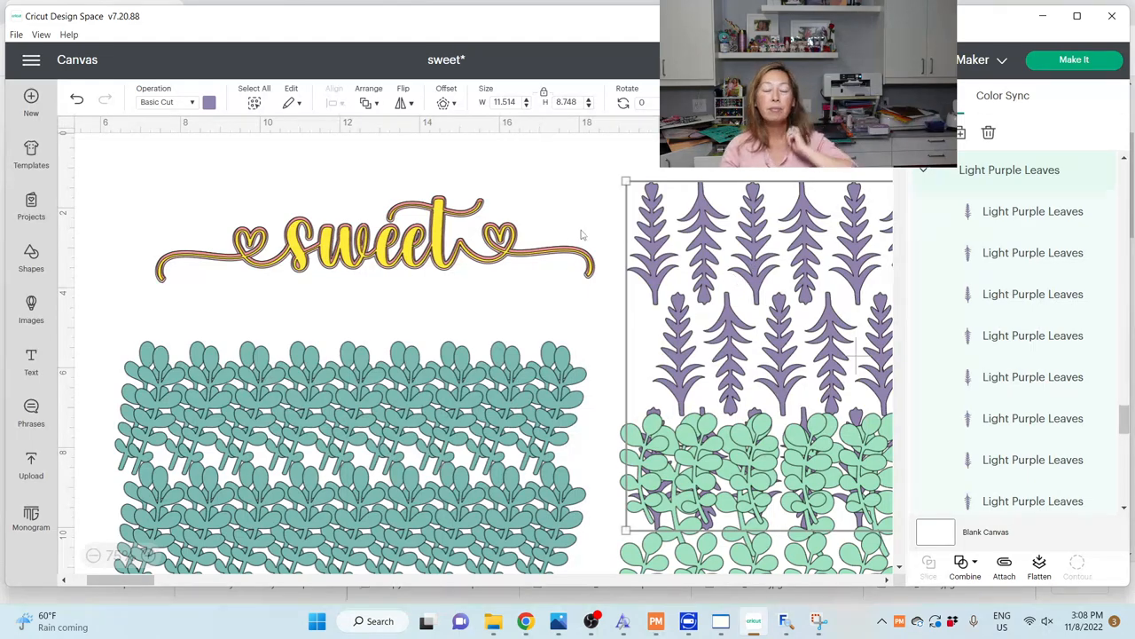
{"action": "scroll", "scroll_direction": "down", "scroll_amount": 3}
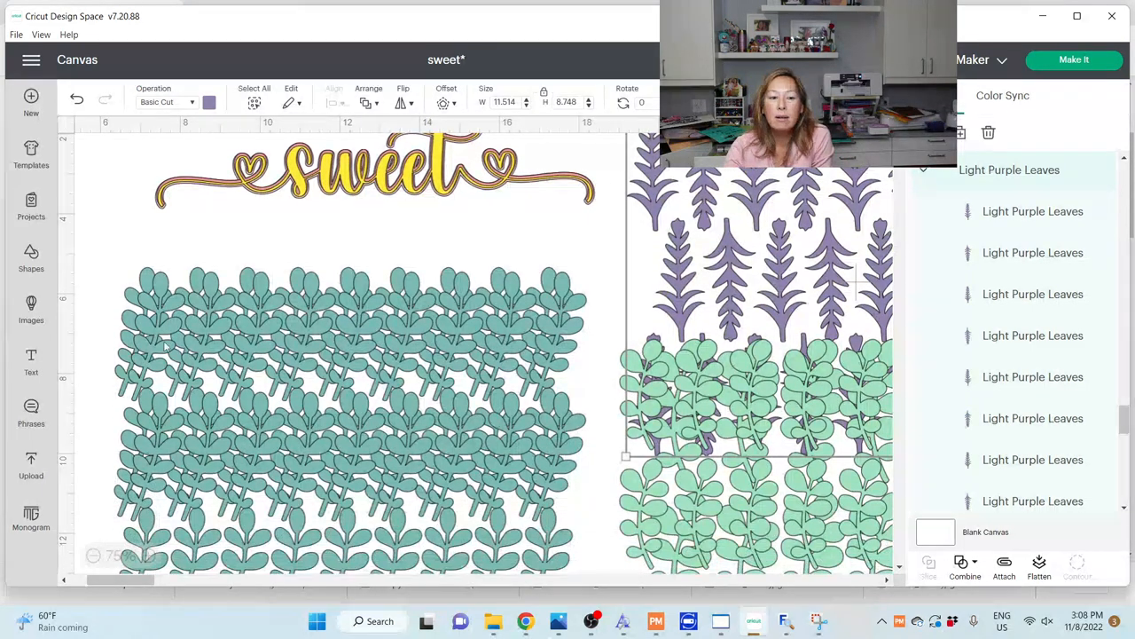
{"action": "left_click_drag", "start_coordinate": [106, 319], "coordinate": [301, 404]}
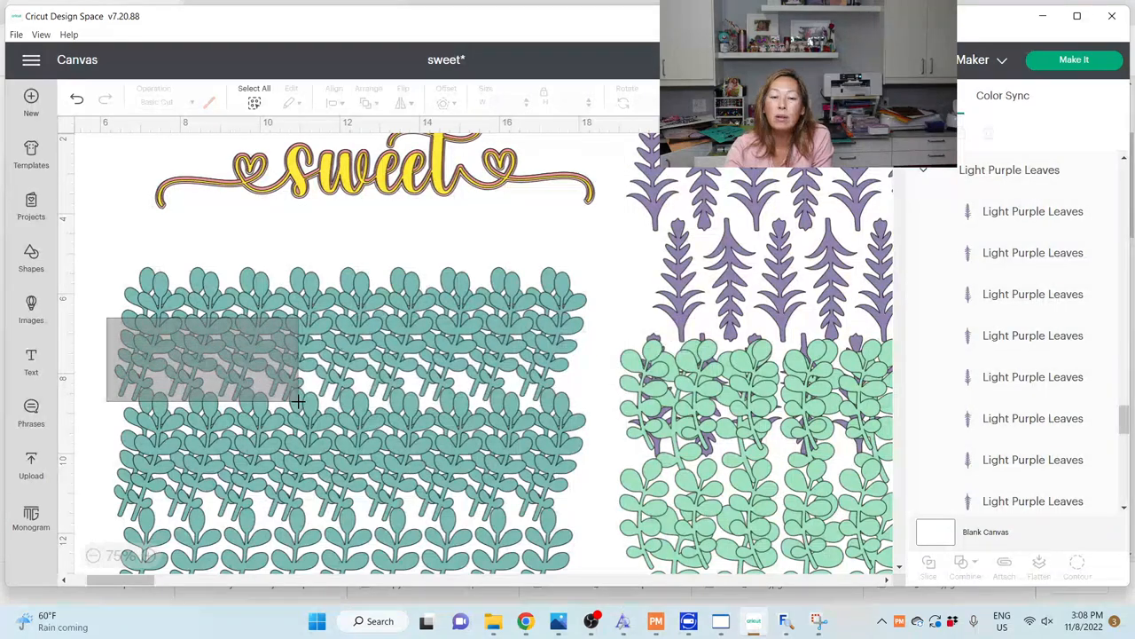
{"action": "left_click", "coordinate": [1075, 61]}
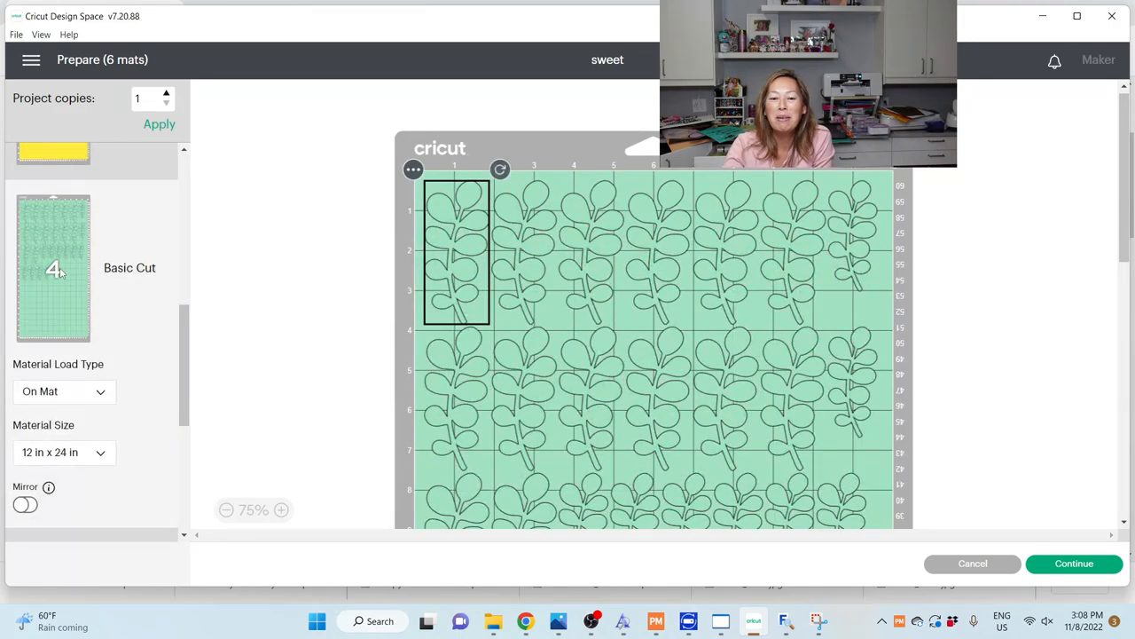
- Scroll through the eight leaf mats of the two-copy cutting preview
{"action": "scroll", "scroll_direction": "down", "scroll_amount": 3}
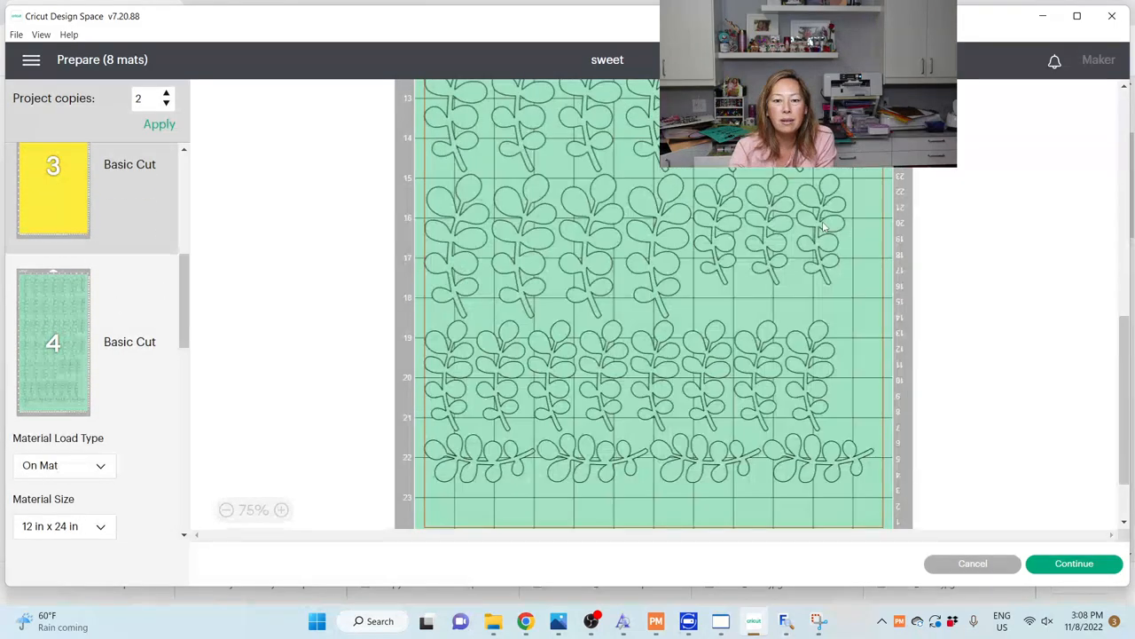
{"action": "scroll", "scroll_direction": "down", "scroll_amount": 3}
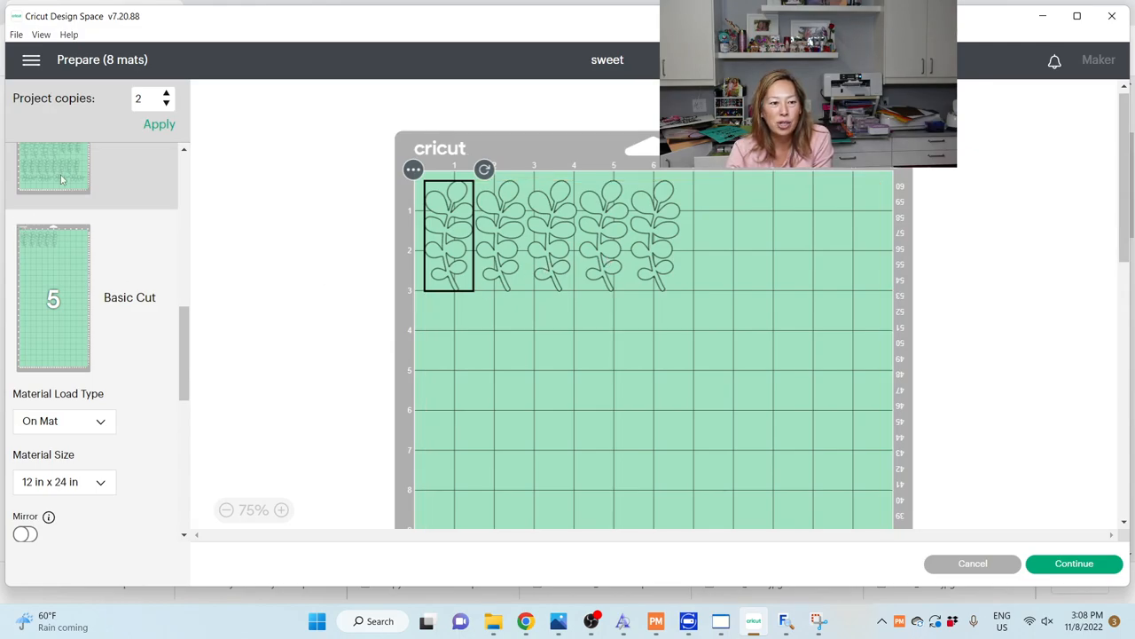
{"action": "scroll", "scroll_direction": "down", "scroll_amount": 3}
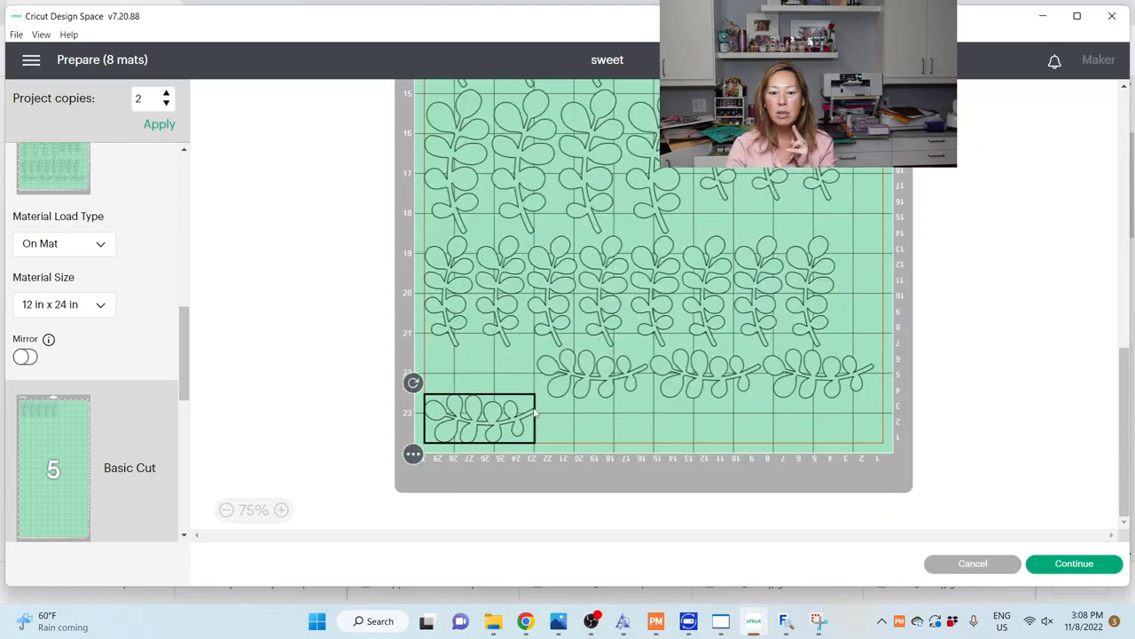
- Reposition leaf sprigs along the bottom edge and higher up the current mat
{"action": "left_click_drag", "start_coordinate": [479, 417], "coordinate": [706, 408]}
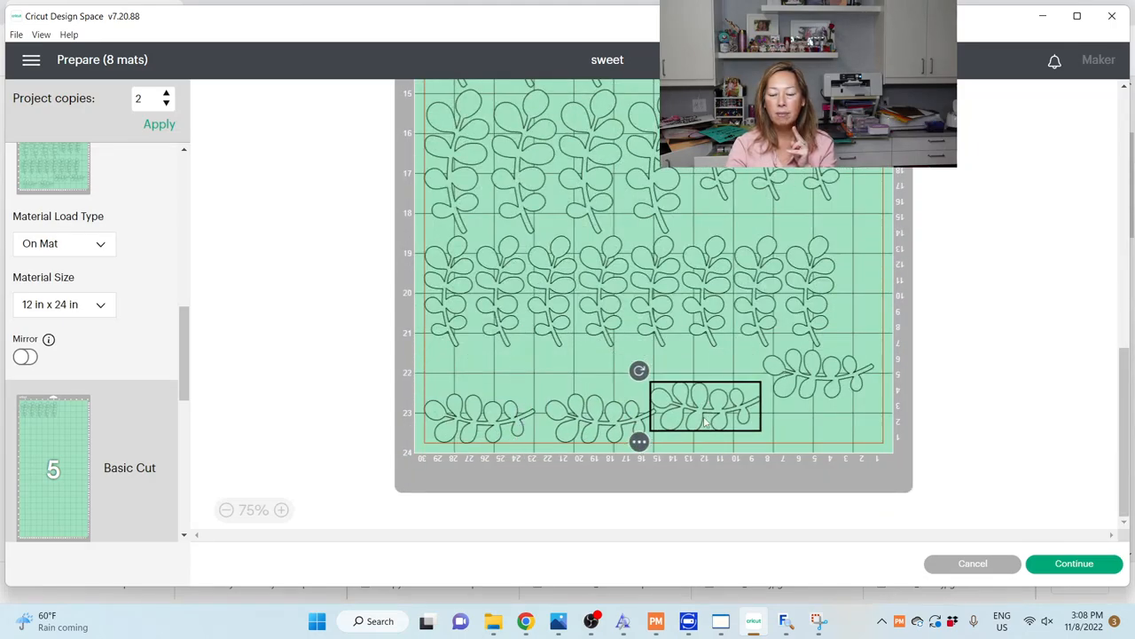
{"action": "left_click_drag", "start_coordinate": [706, 408], "coordinate": [827, 394]}
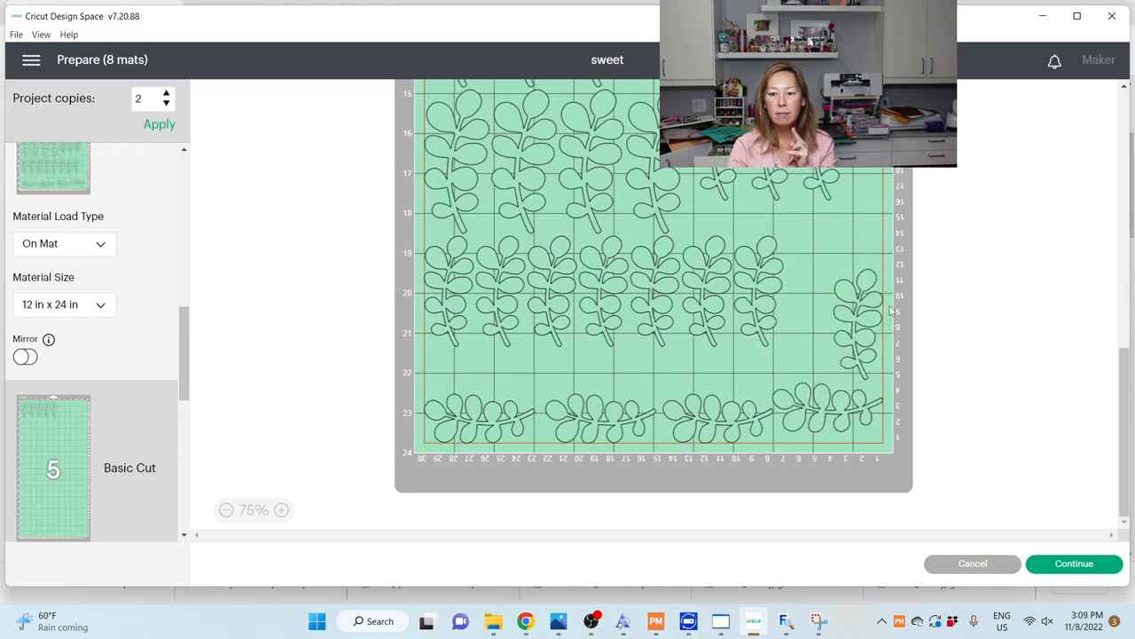
{"action": "left_click", "coordinate": [717, 328]}
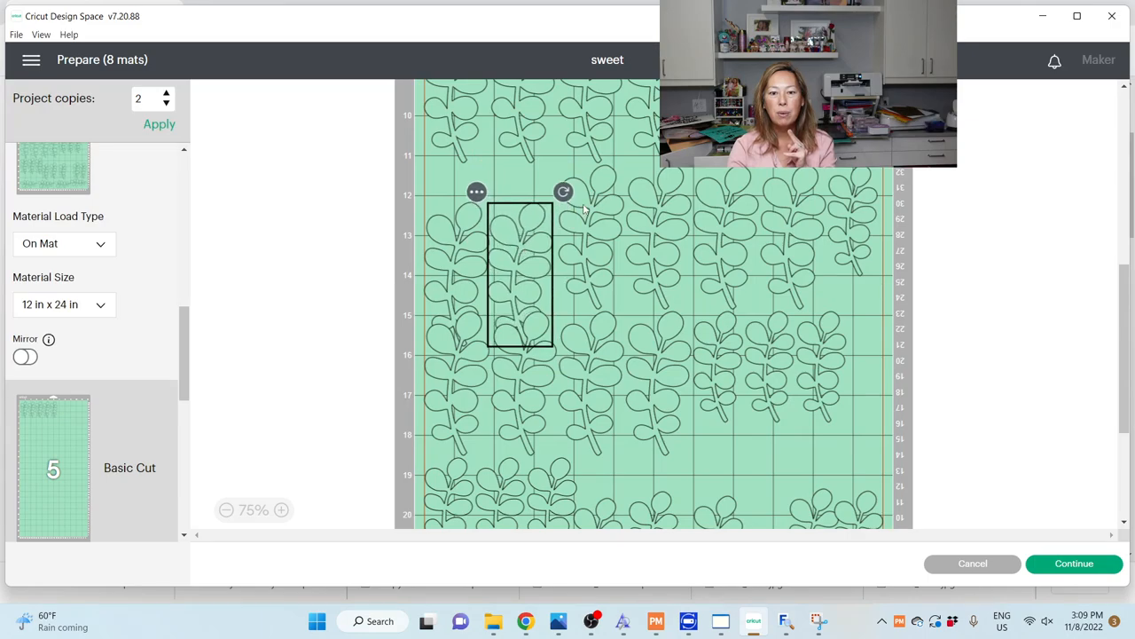
{"action": "left_click_drag", "start_coordinate": [521, 275], "coordinate": [589, 275]}
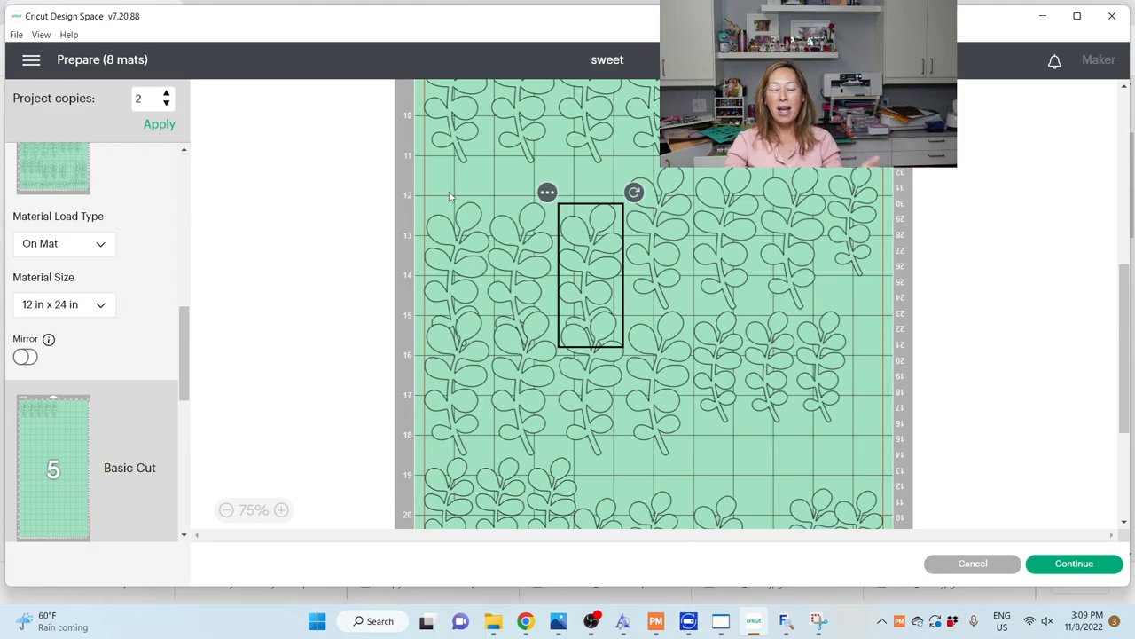
{"action": "mouse_move", "coordinate": [518, 202]}
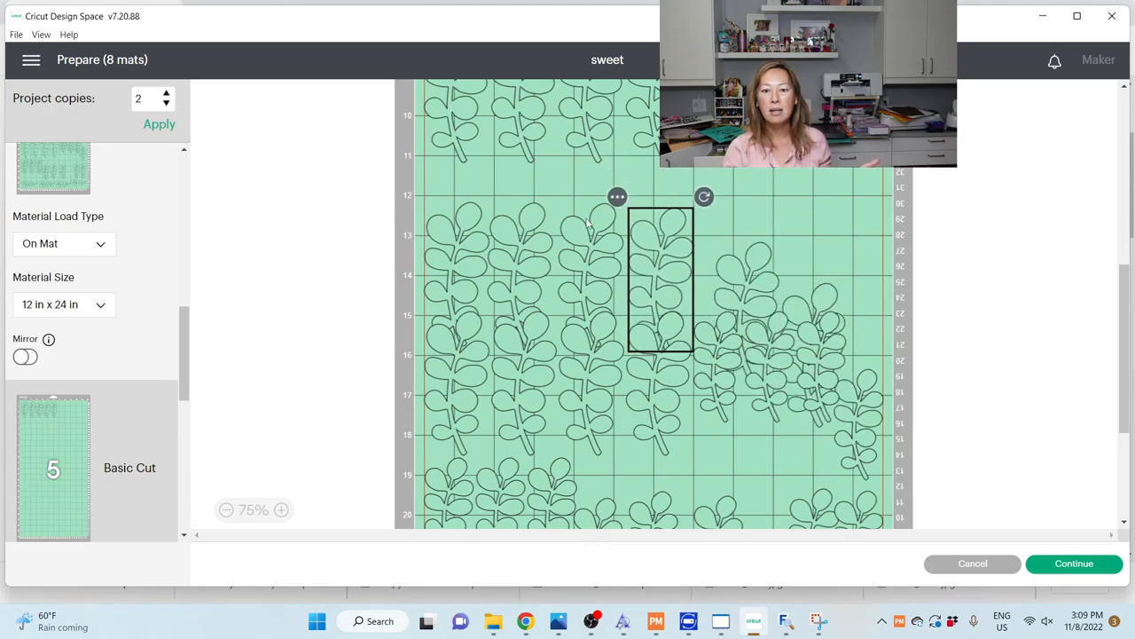
{"action": "mouse_move", "coordinate": [646, 209]}
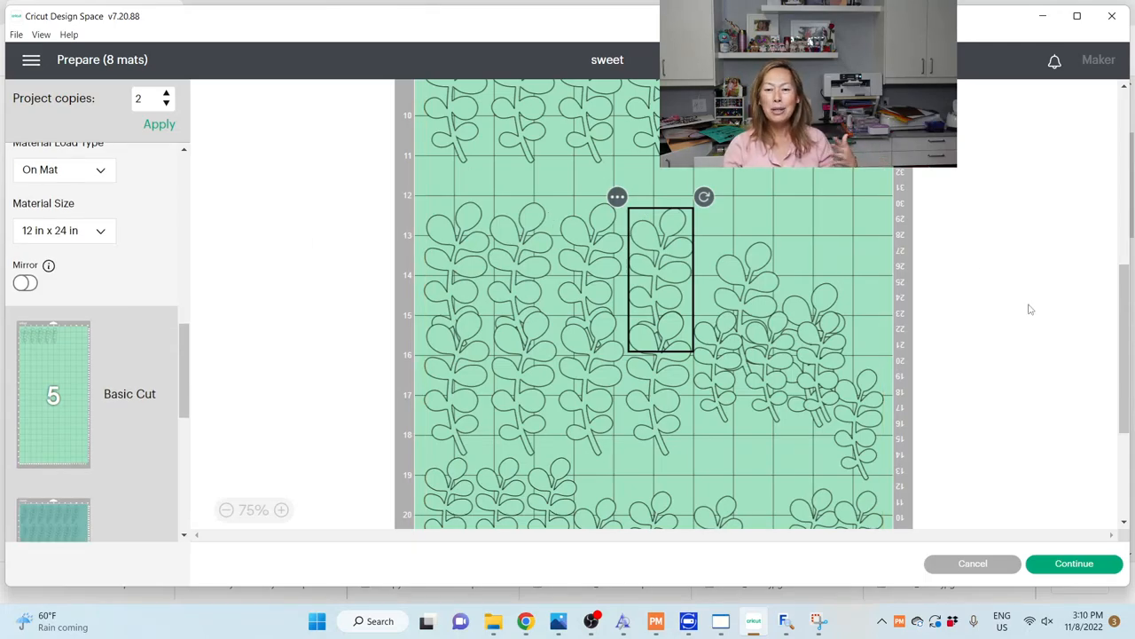
- Shift a leaf piece around the teal mat, settling it in the lower left
{"action": "scroll", "scroll_direction": "down", "scroll_amount": 3}
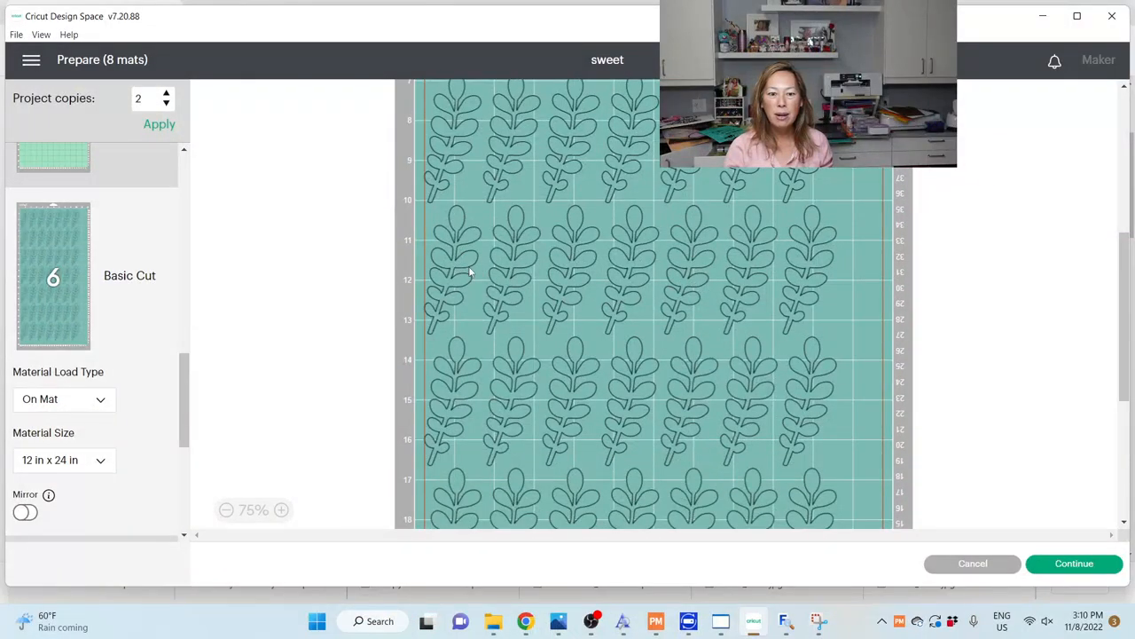
{"action": "scroll", "scroll_direction": "down", "scroll_amount": 3}
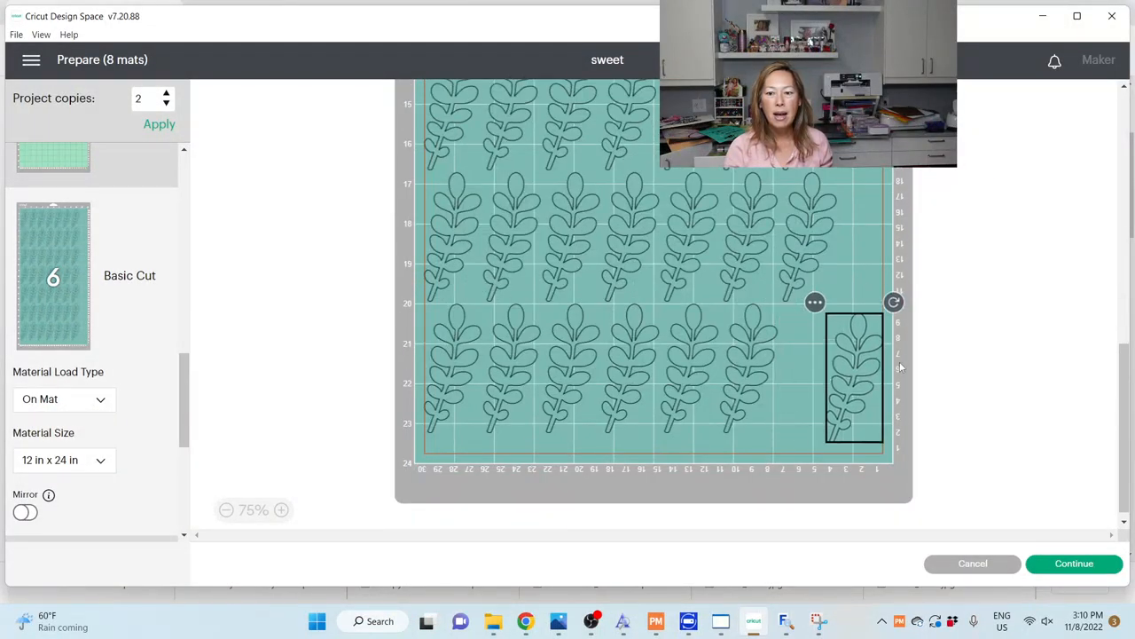
{"action": "left_click_drag", "start_coordinate": [855, 376], "coordinate": [743, 391]}
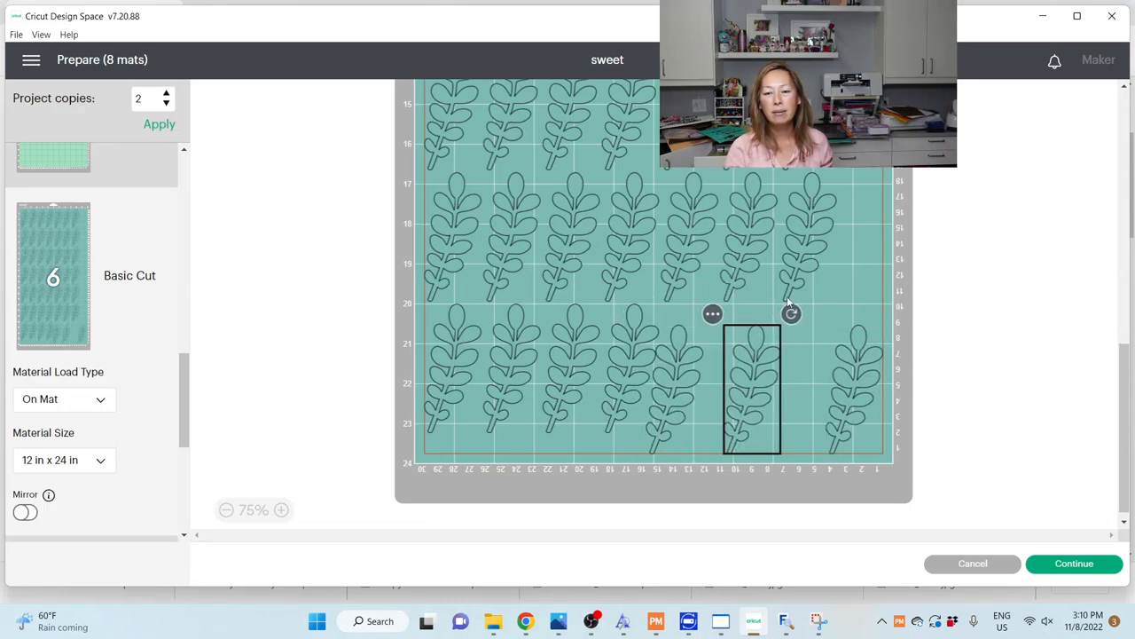
{"action": "left_click_drag", "start_coordinate": [752, 387], "coordinate": [816, 320]}
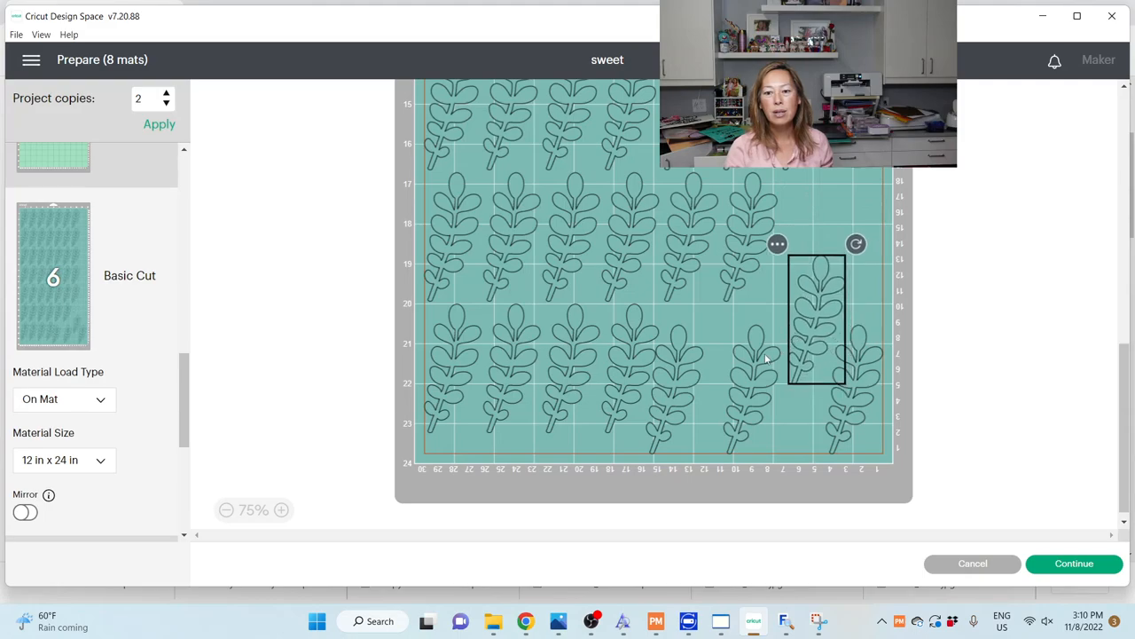
{"action": "left_click_drag", "start_coordinate": [816, 319], "coordinate": [688, 390]}
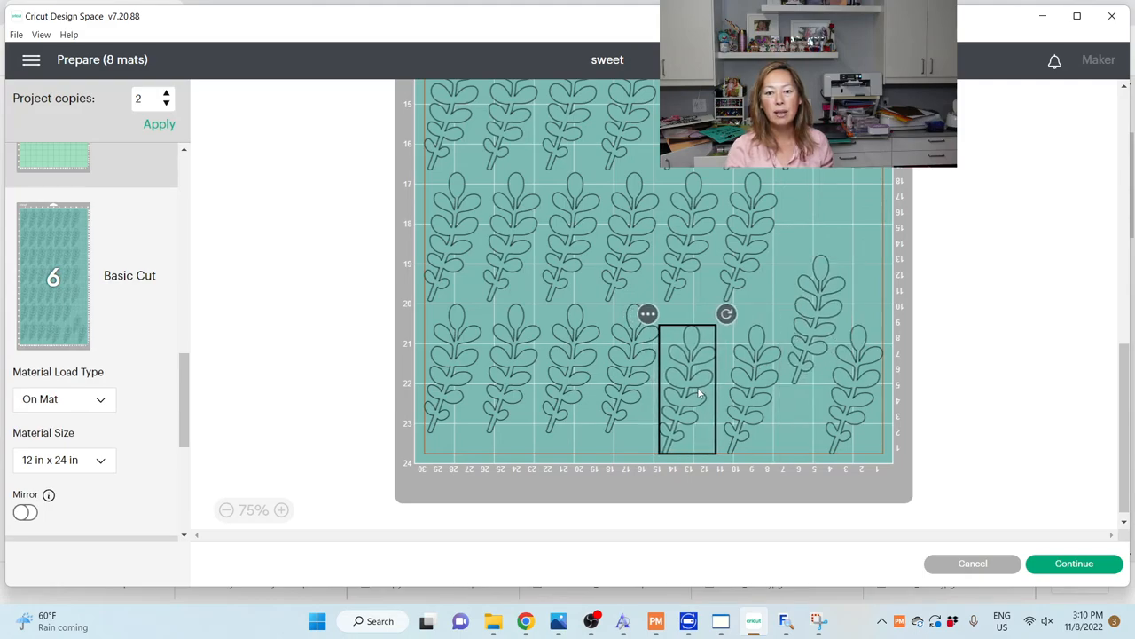
{"action": "left_click_drag", "start_coordinate": [688, 390], "coordinate": [553, 390]}
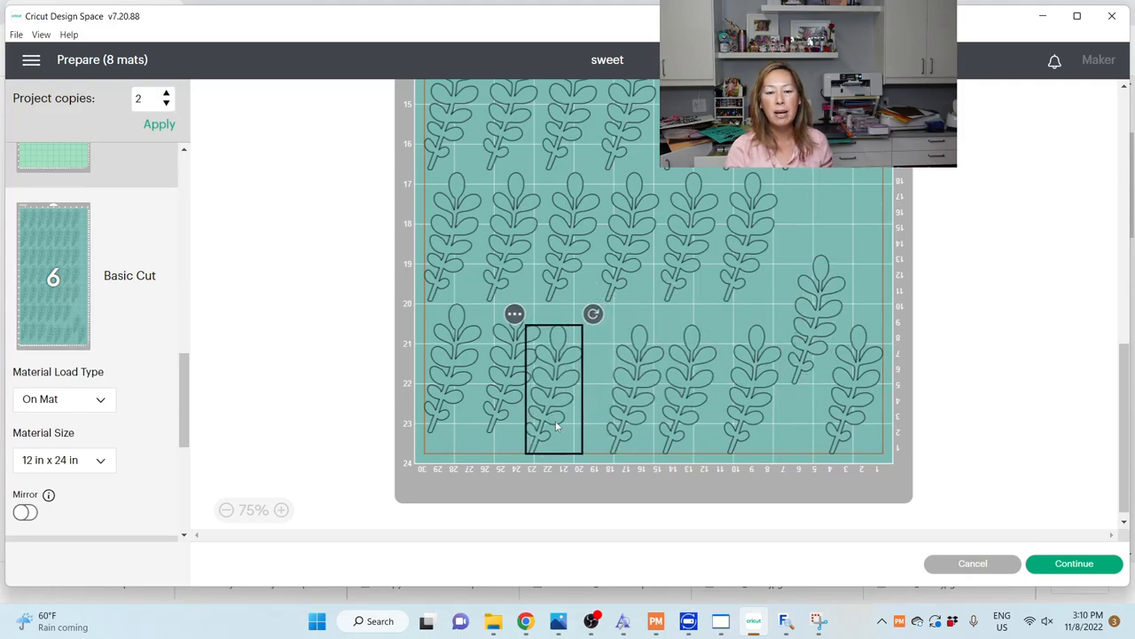
- Review the remaining mats down to the purple one, then cancel back to the canvas
{"action": "scroll", "scroll_direction": "down", "scroll_amount": 3}
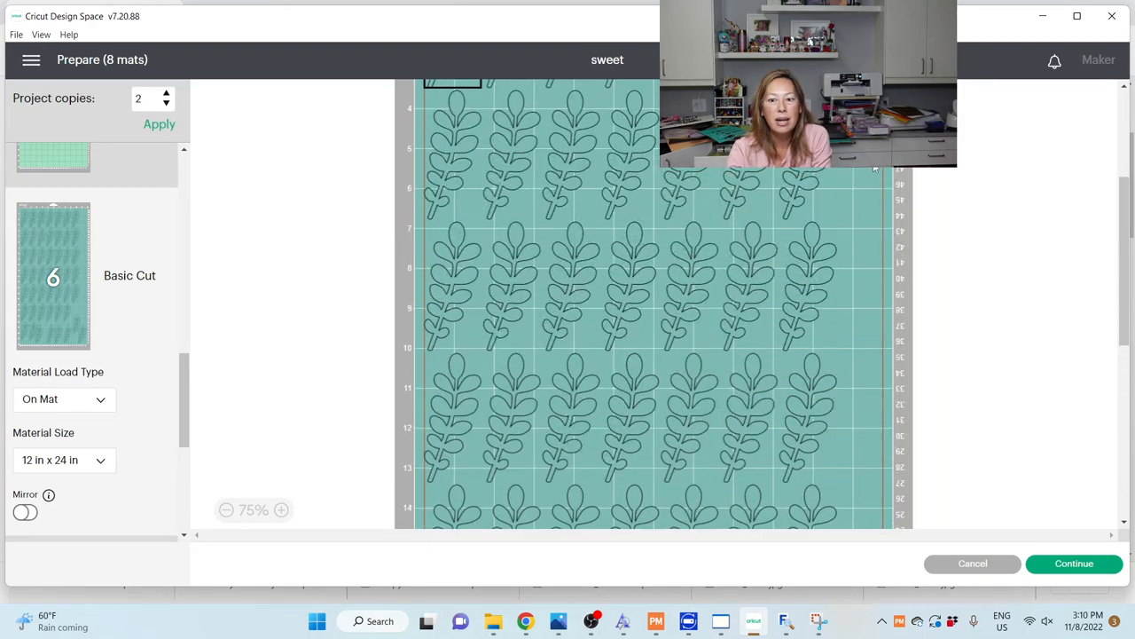
{"action": "scroll", "scroll_direction": "down", "scroll_amount": 3}
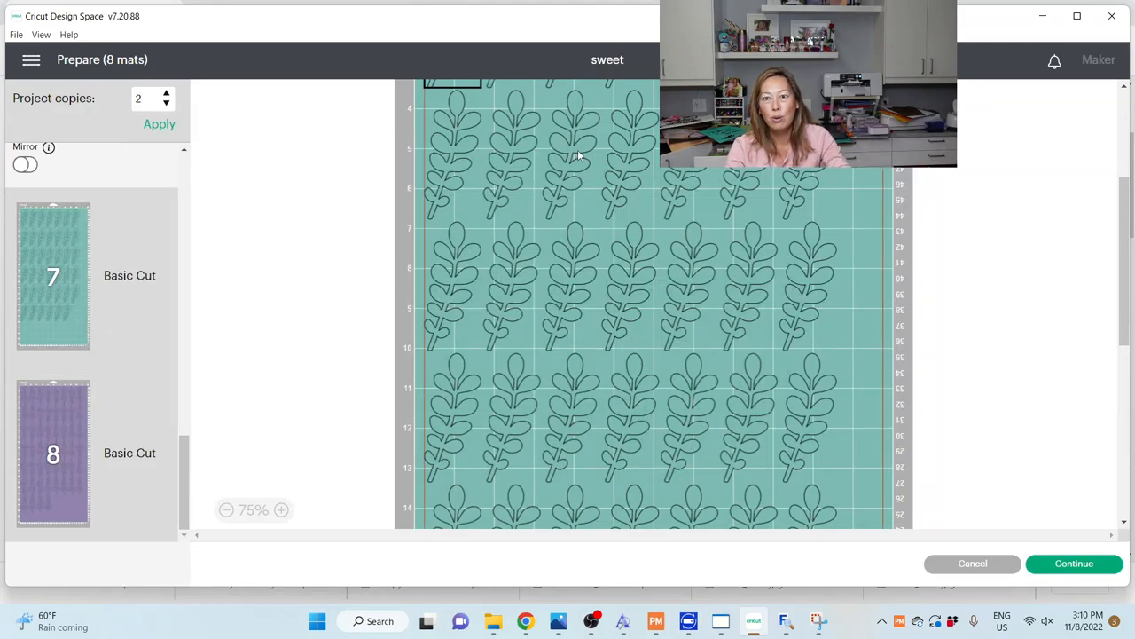
{"action": "mouse_move", "coordinate": [610, 300]}
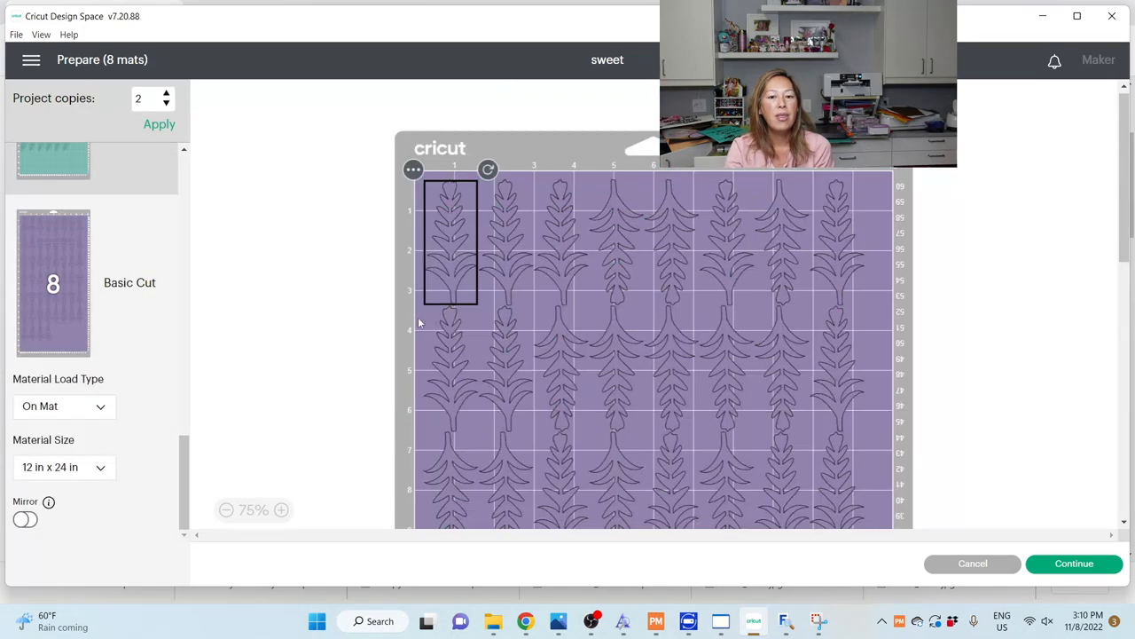
{"action": "scroll", "scroll_direction": "down", "scroll_amount": 3}
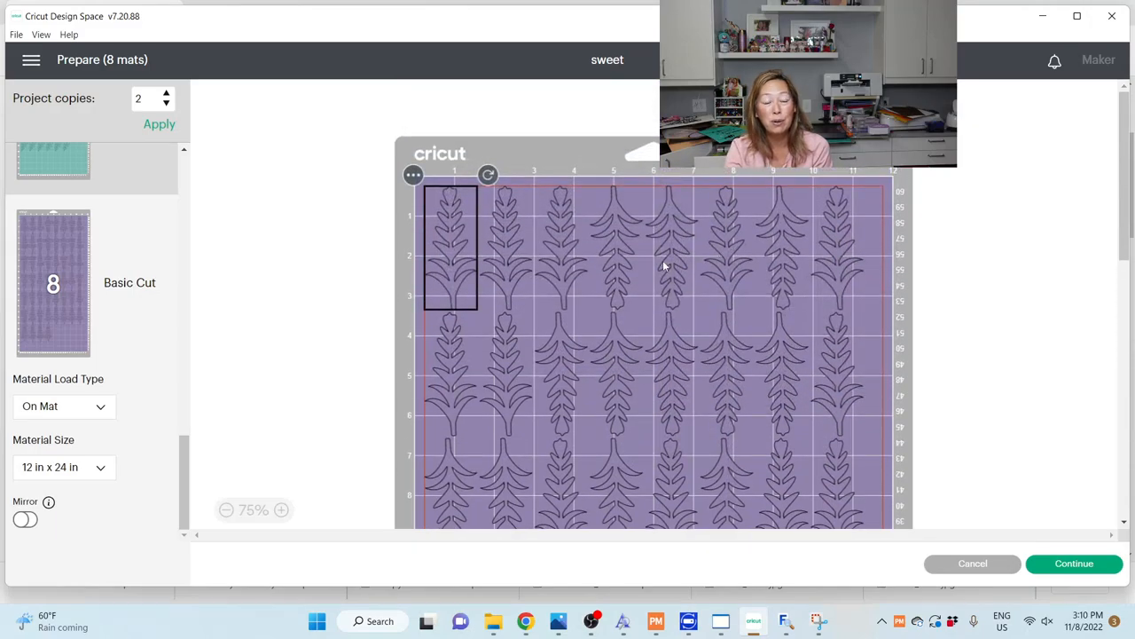
{"action": "mouse_move", "coordinate": [243, 317]}
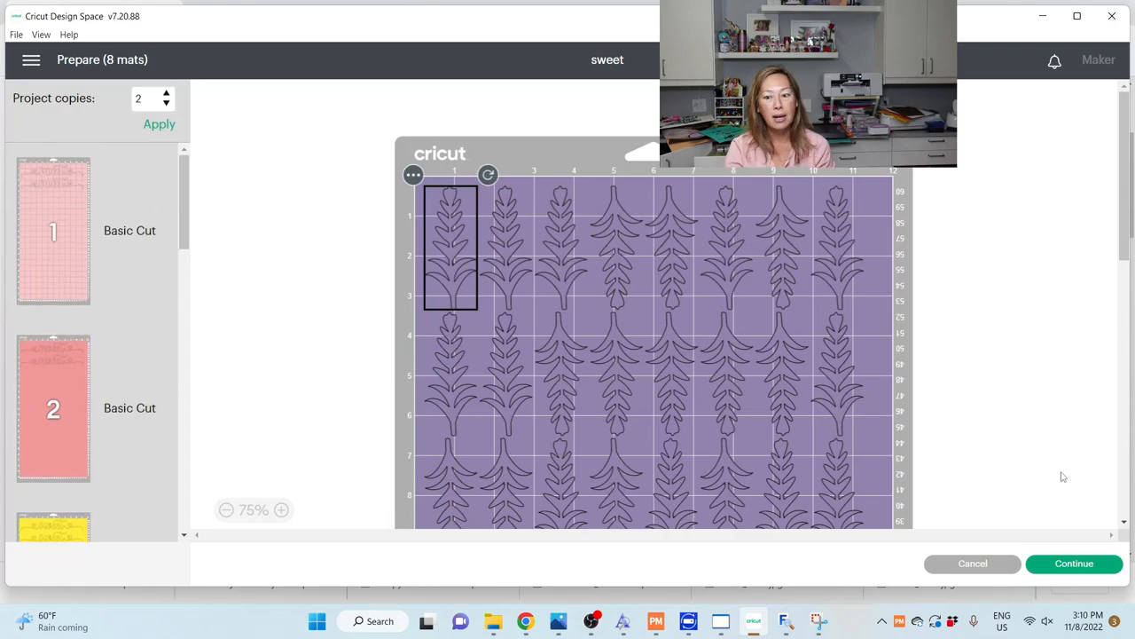
{"action": "left_click", "coordinate": [972, 564]}
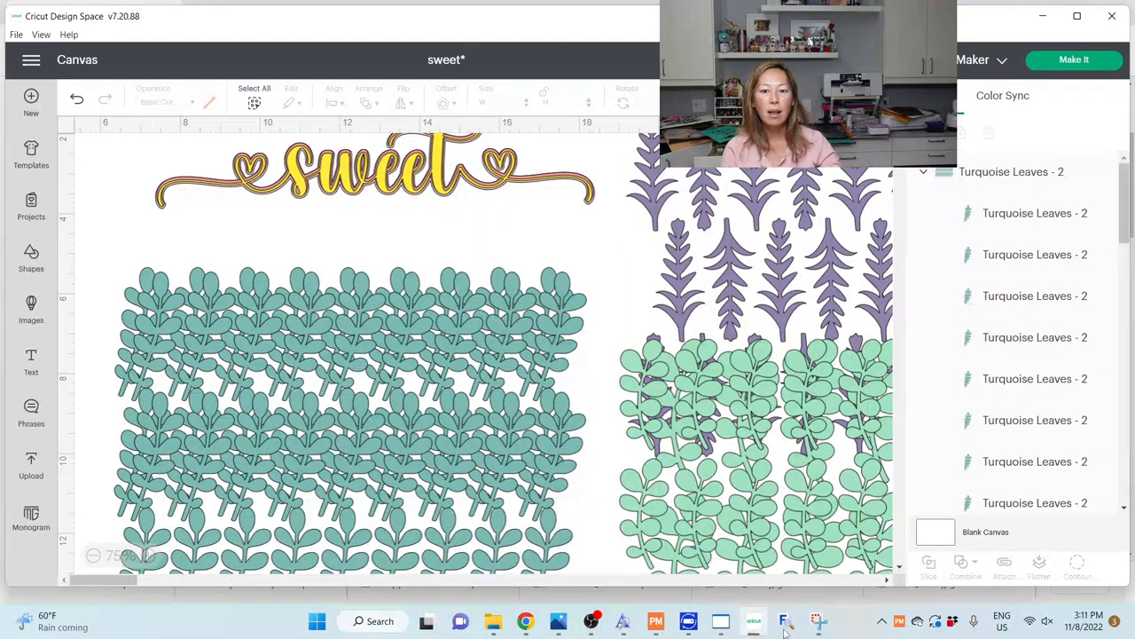
- Switch to the Chrome window on the Creative Fabrica Bellarose Font page
{"action": "left_click", "coordinate": [355, 399]}
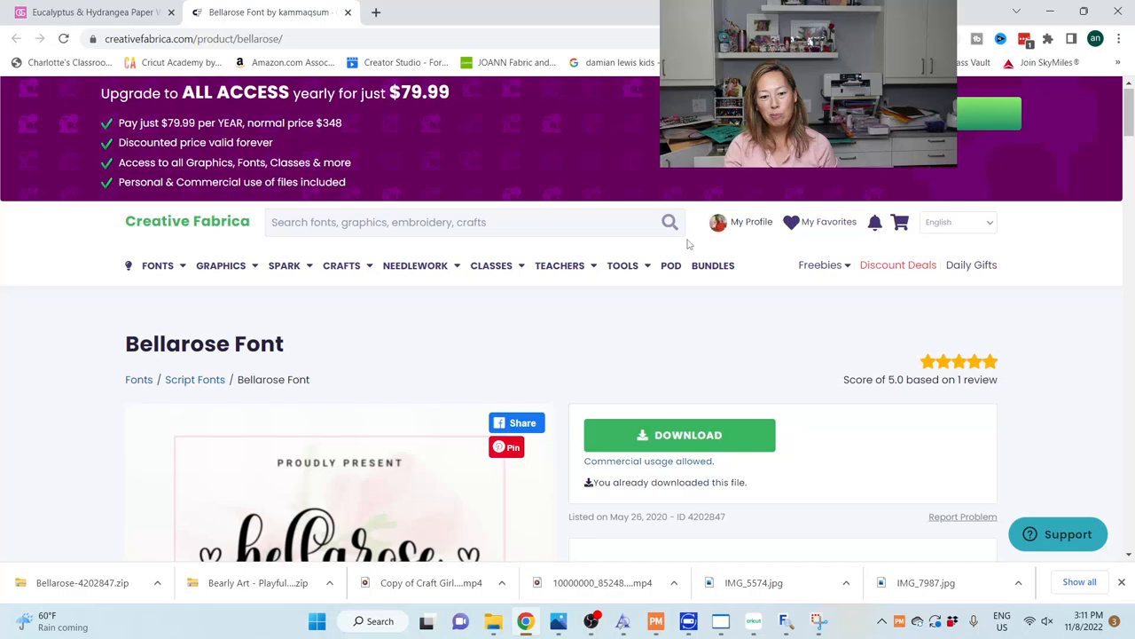
- Scroll down the Bellarose Font product page to look it over
{"action": "scroll", "scroll_direction": "down", "scroll_amount": 3}
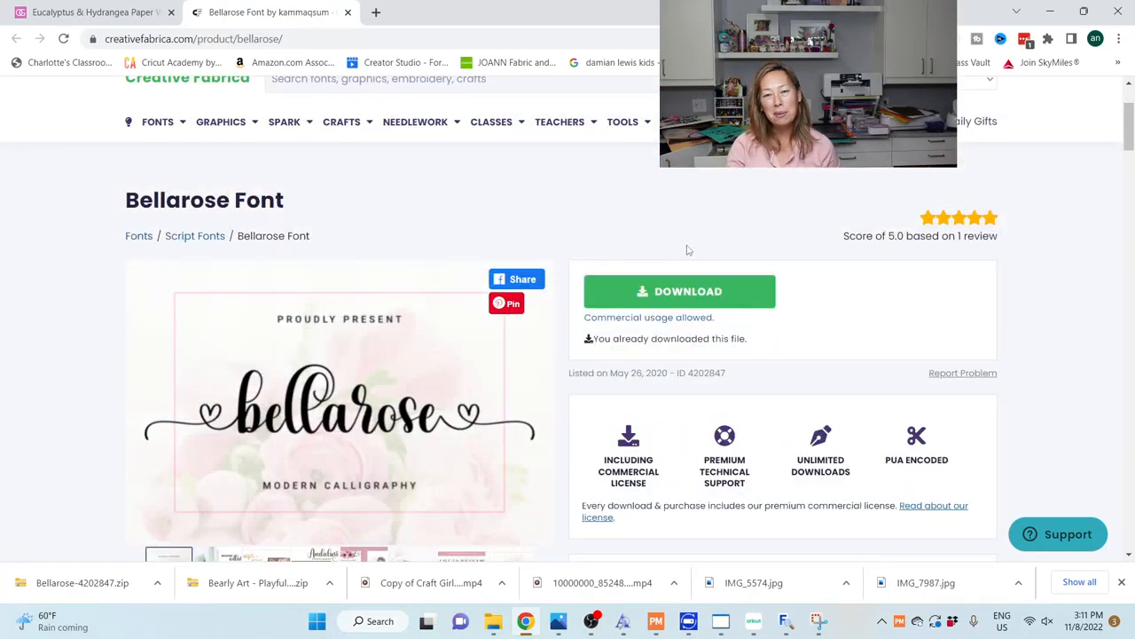
{"action": "scroll", "scroll_direction": "down", "scroll_amount": 3}
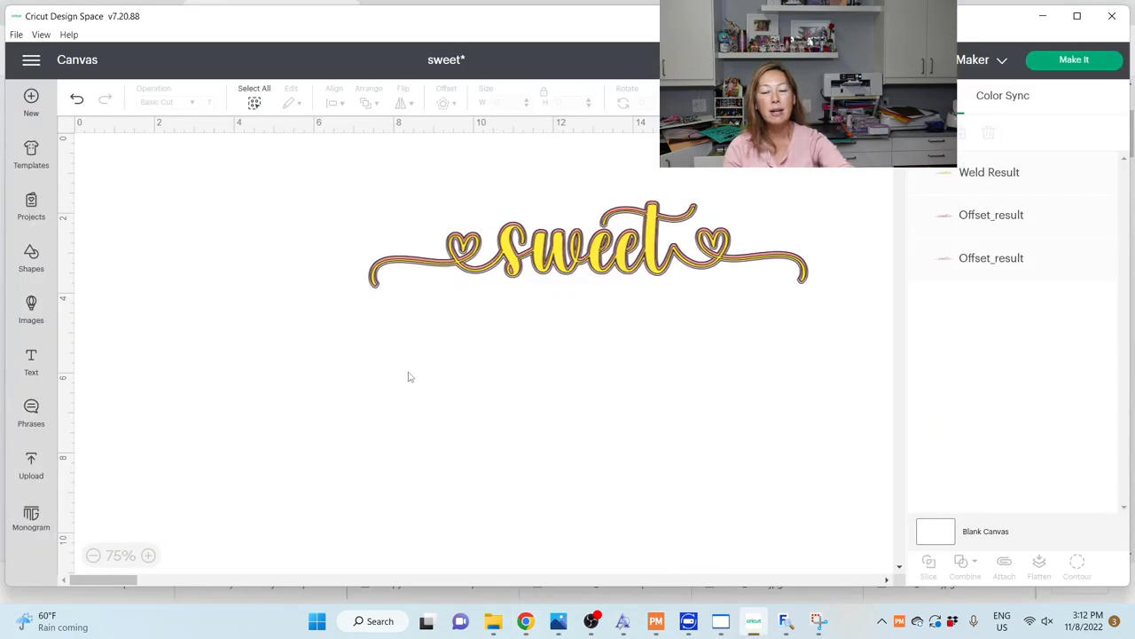
- Add a plain 'sweet' text in Bellarose below the layered word and open MainType
{"action": "left_click", "coordinate": [32, 362]}
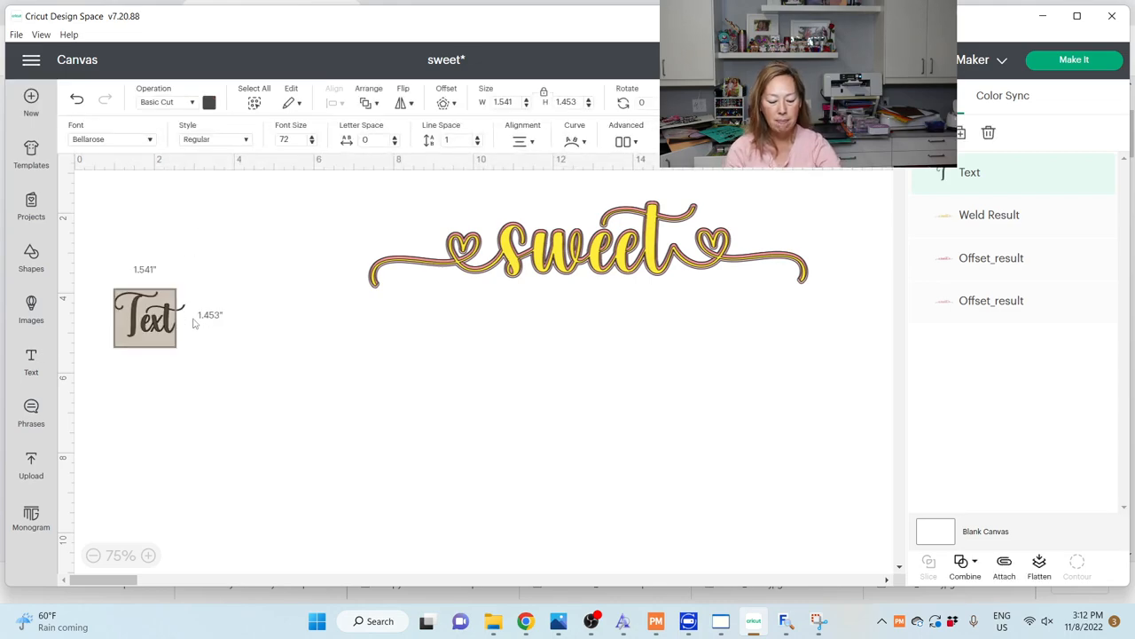
{"action": "type", "text": "sweet"}
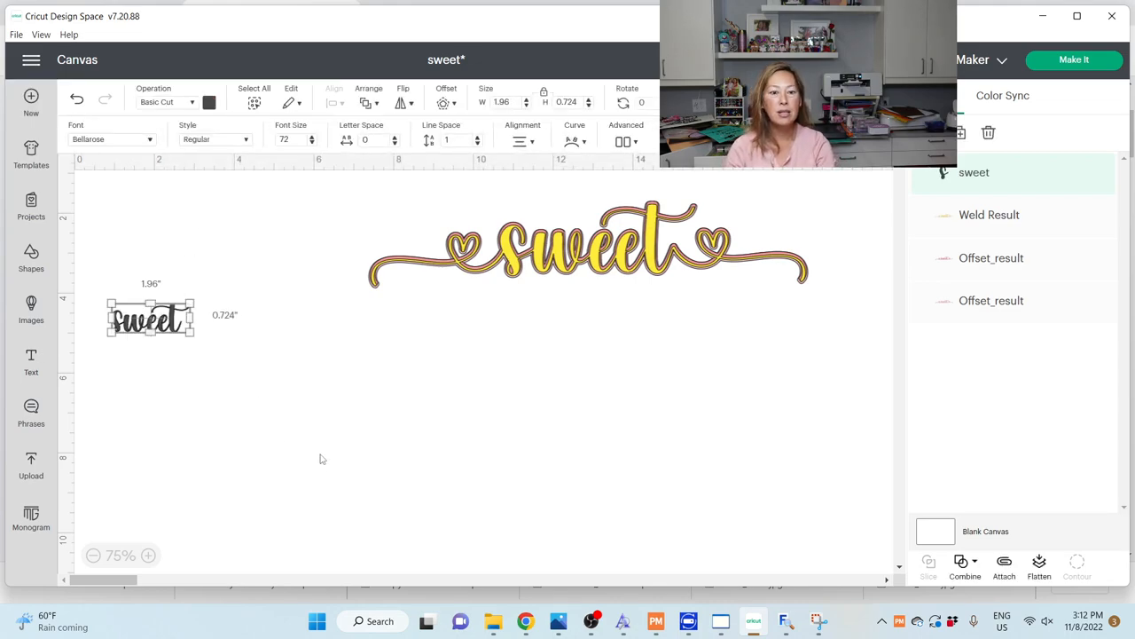
{"action": "left_click_drag", "start_coordinate": [150, 318], "coordinate": [376, 346]}
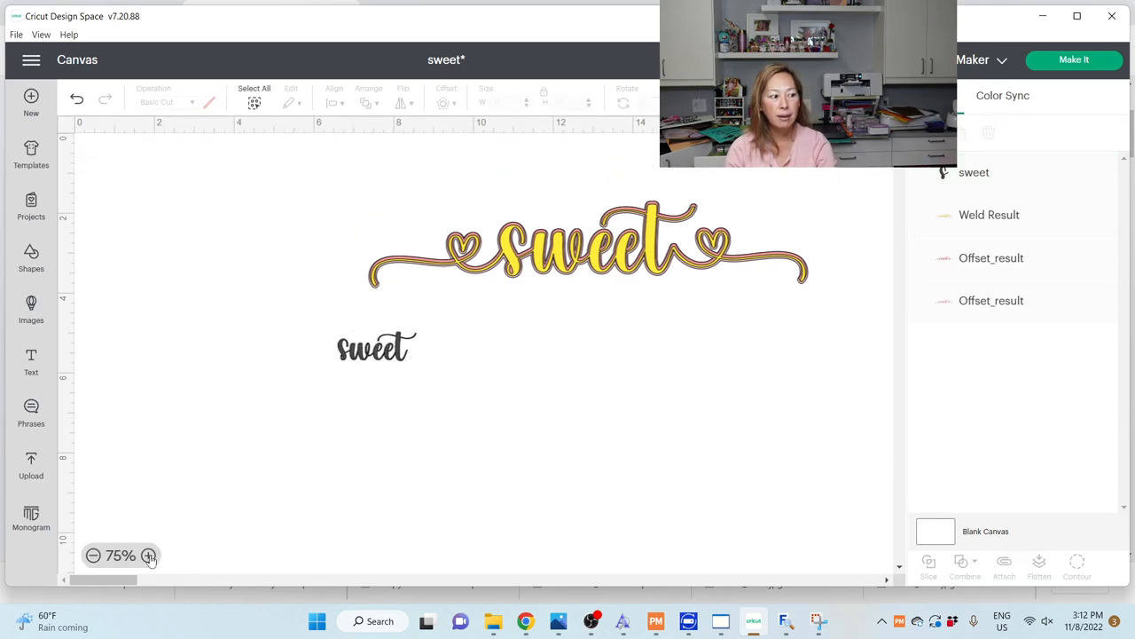
{"action": "left_click", "coordinate": [149, 556]}
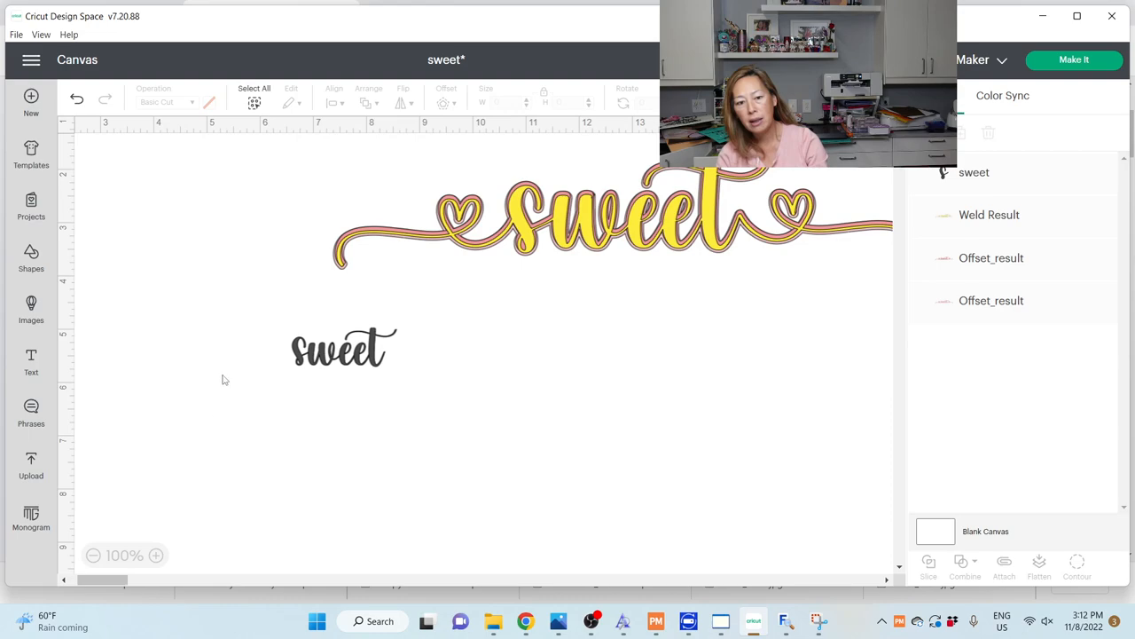
{"action": "mouse_move", "coordinate": [387, 406]}
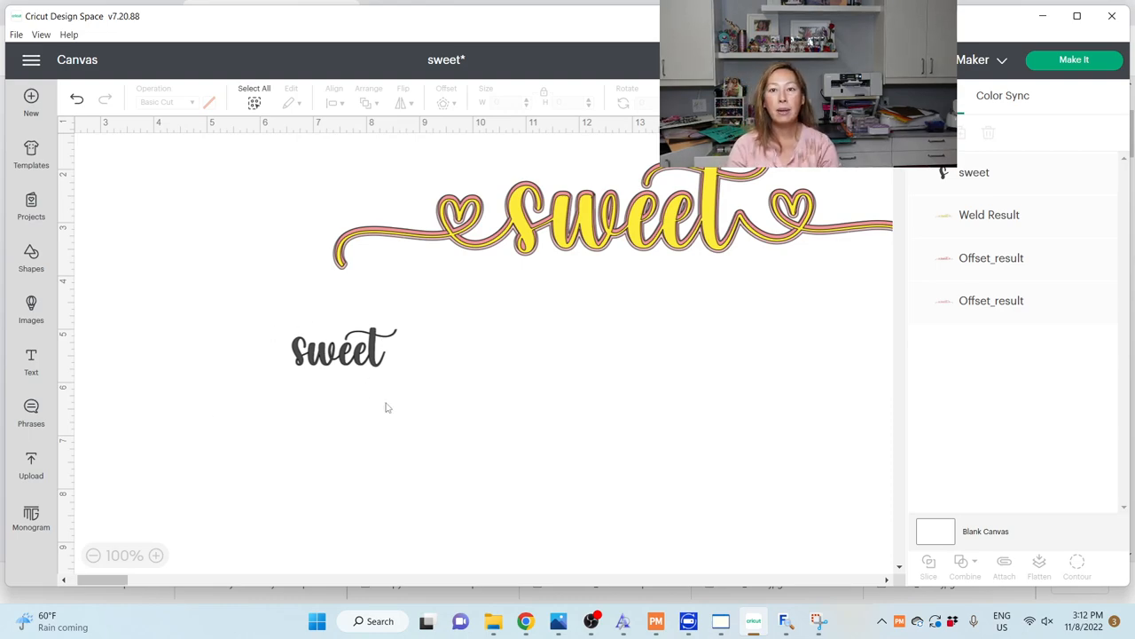
{"action": "left_click", "coordinate": [380, 620]}
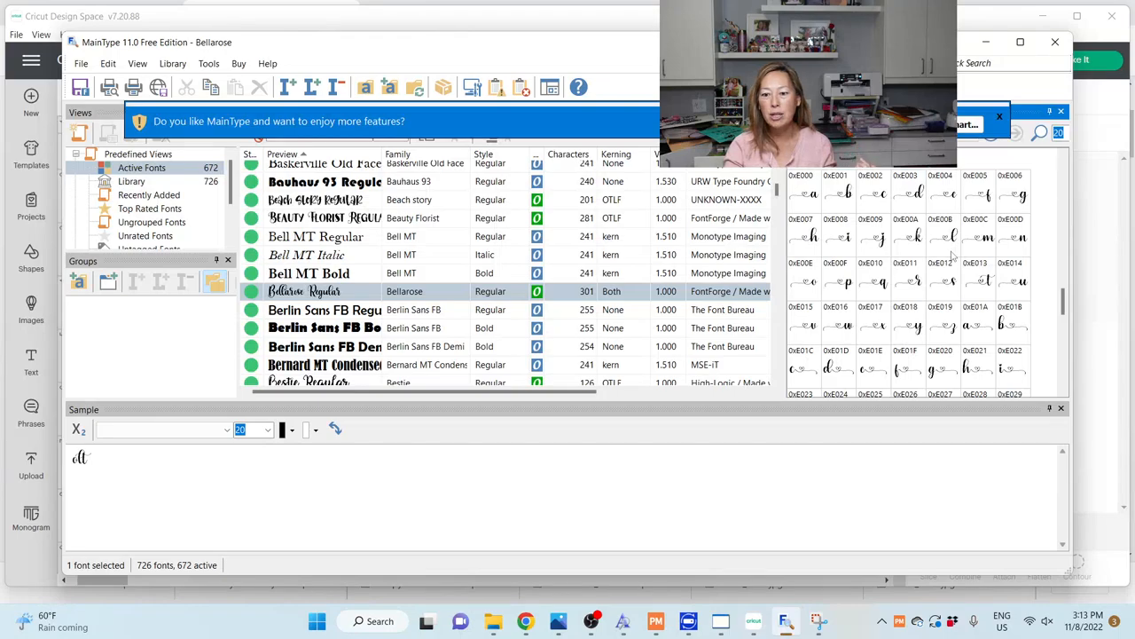
- Copy a Bellarose swash glyph in MainType and switch back to the Design Space canvas
{"action": "scroll", "scroll_direction": "down", "scroll_amount": 3}
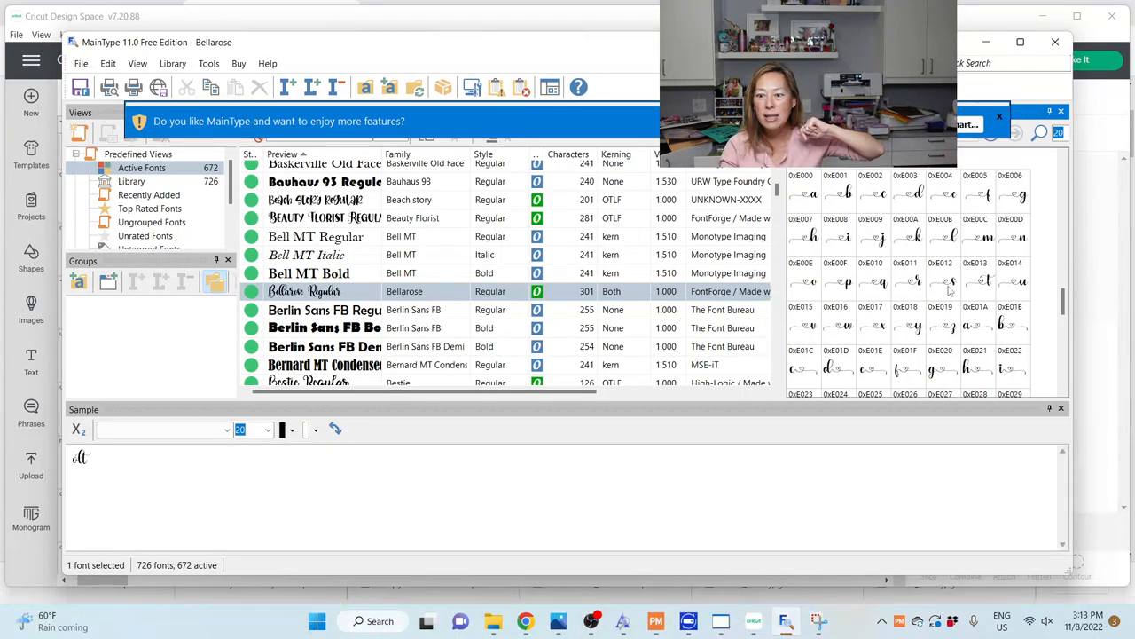
{"action": "left_click", "coordinate": [940, 280]}
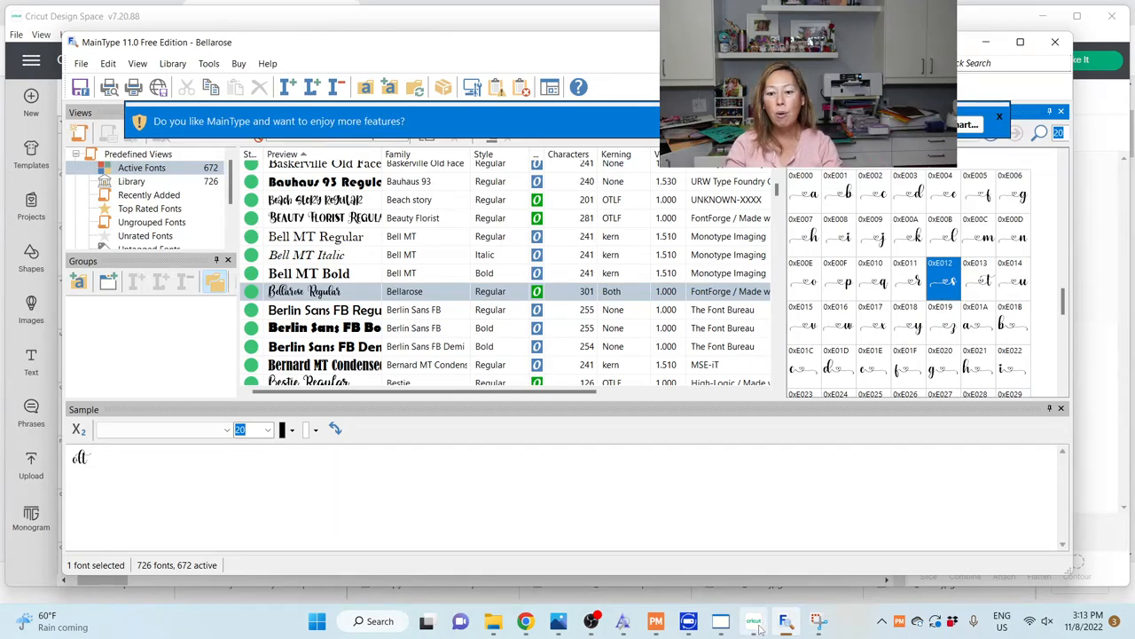
{"action": "left_click", "coordinate": [753, 620]}
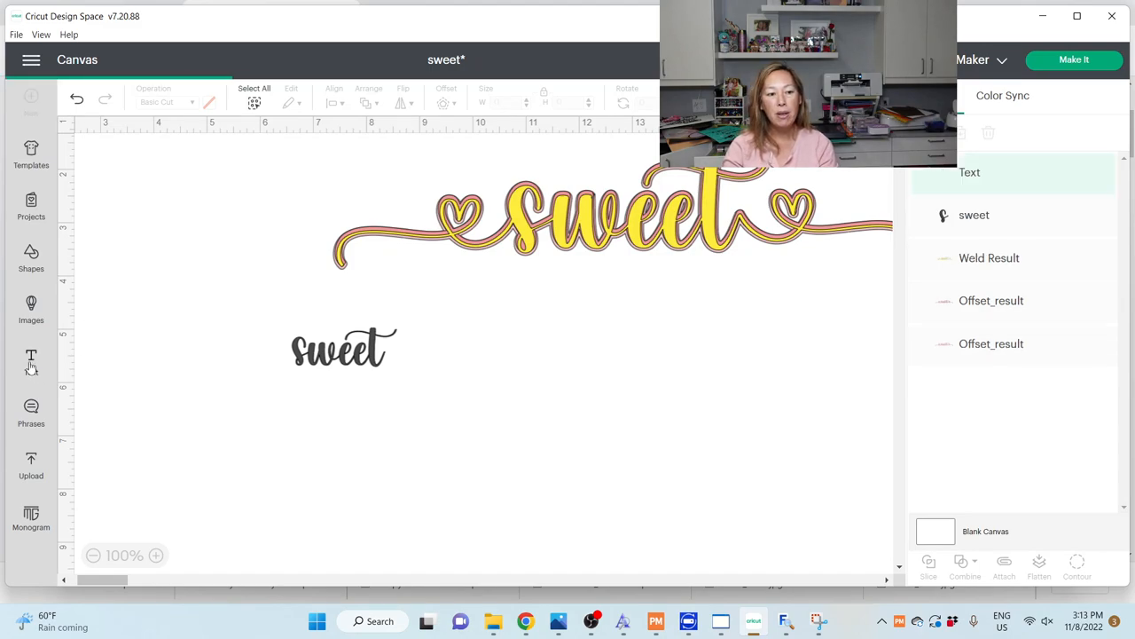
- Start a text box to paste the heart-swash character before 'sweet'
{"action": "left_click", "coordinate": [32, 362]}
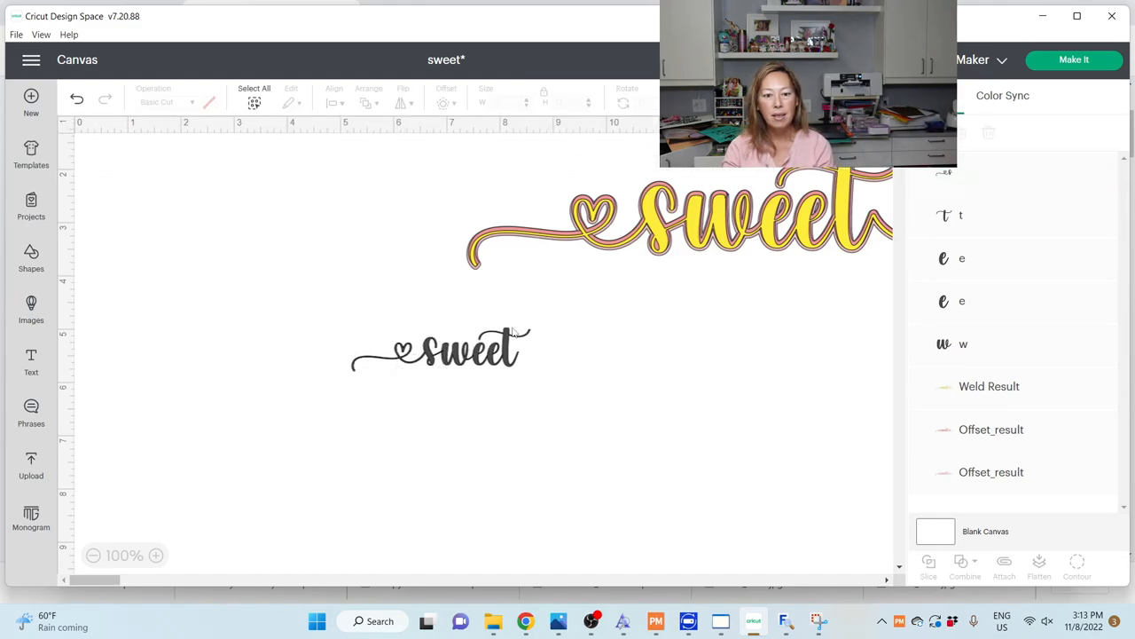
{"action": "mouse_move", "coordinate": [752, 621]}
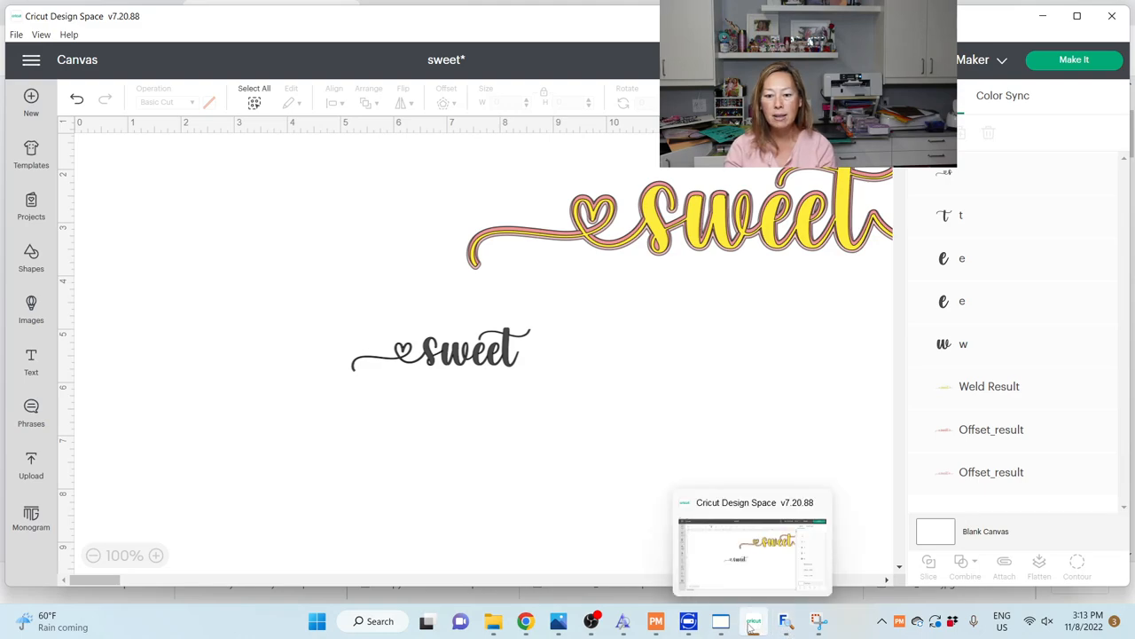
- Choose the Bellarose 't' glyph with a trailing heart swash in the MainType font manager
{"action": "left_click", "coordinate": [784, 621]}
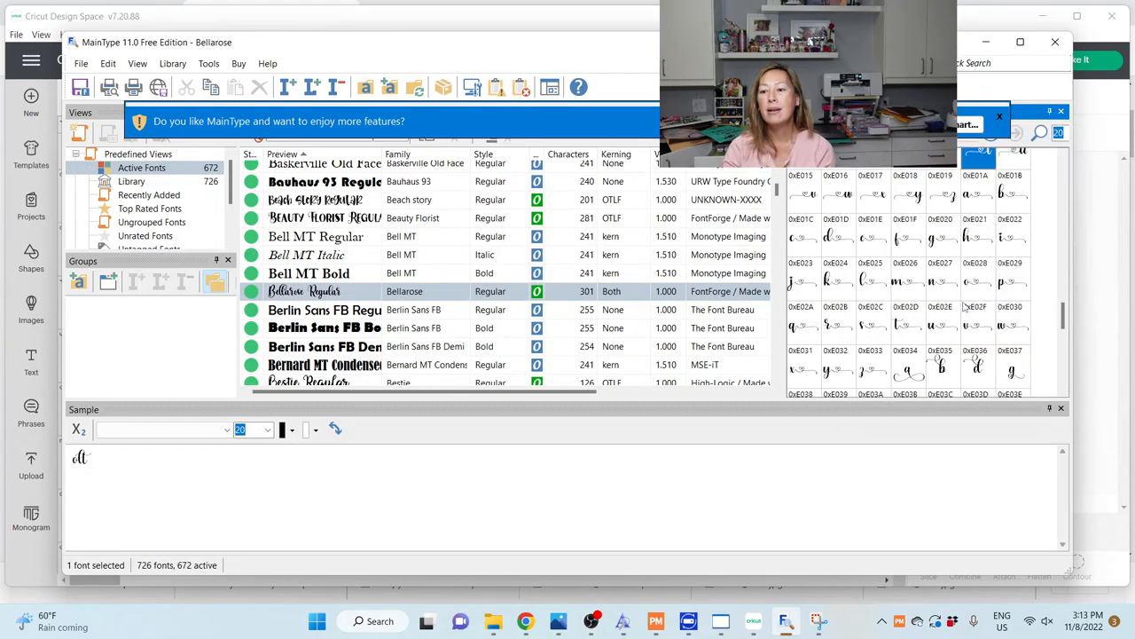
{"action": "scroll", "scroll_direction": "down", "scroll_amount": 3}
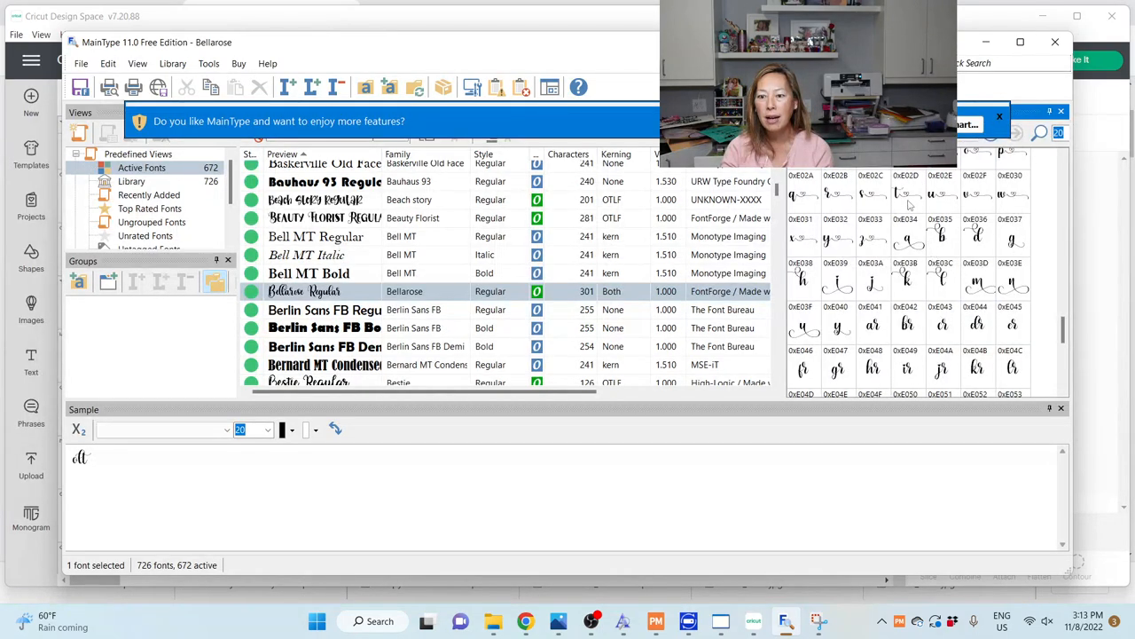
{"action": "left_click", "coordinate": [905, 193]}
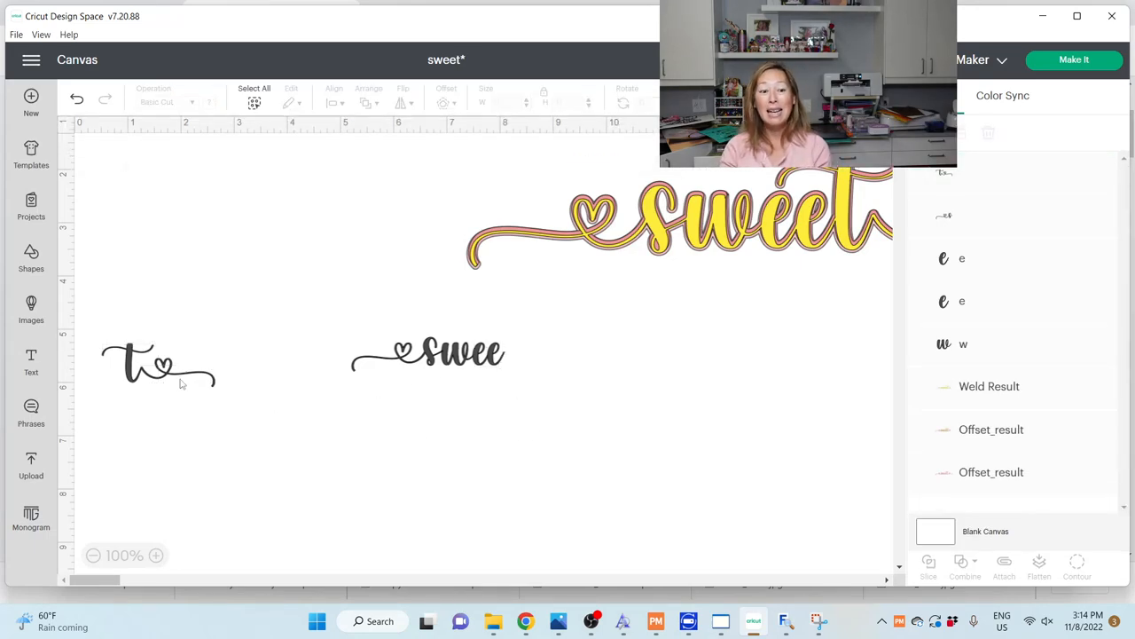
- Enlarge the assembled heart-flourished 'sweet' to stretch across the whole canvas
{"action": "left_click", "coordinate": [444, 351]}
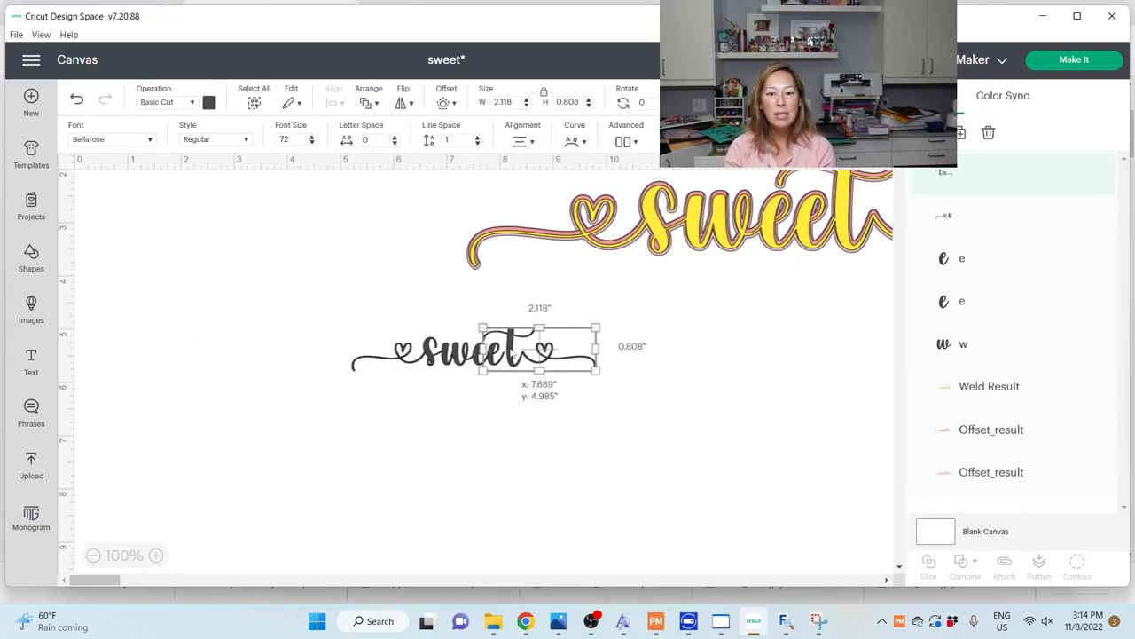
{"action": "left_click_drag", "start_coordinate": [539, 351], "coordinate": [536, 344]}
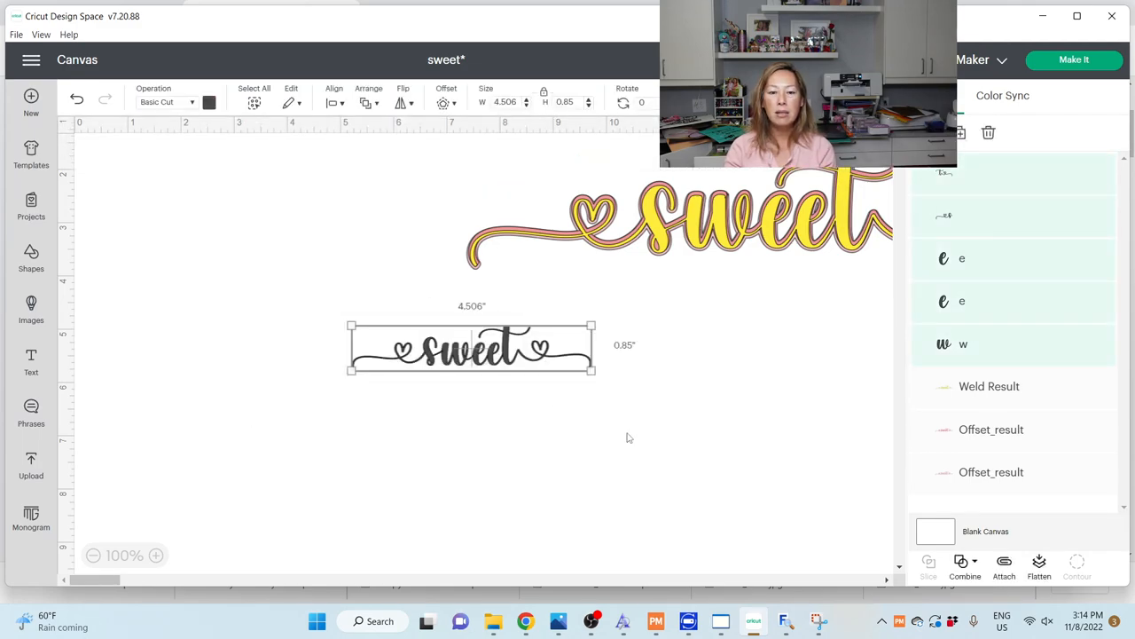
{"action": "left_click_drag", "start_coordinate": [592, 371], "coordinate": [887, 488]}
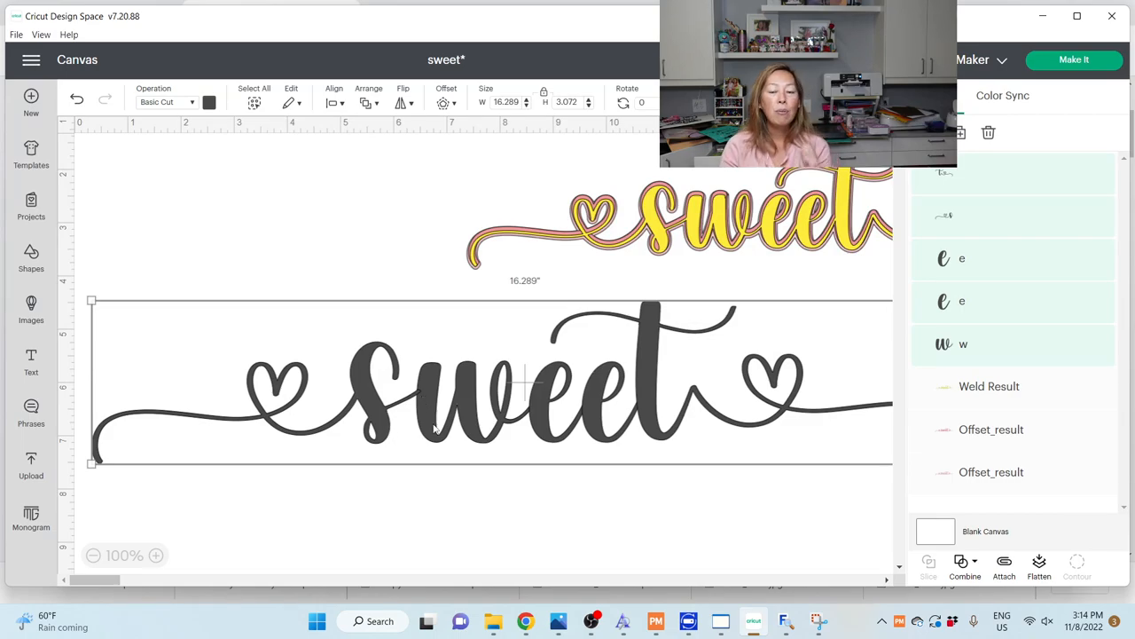
{"action": "mouse_move", "coordinate": [335, 244]}
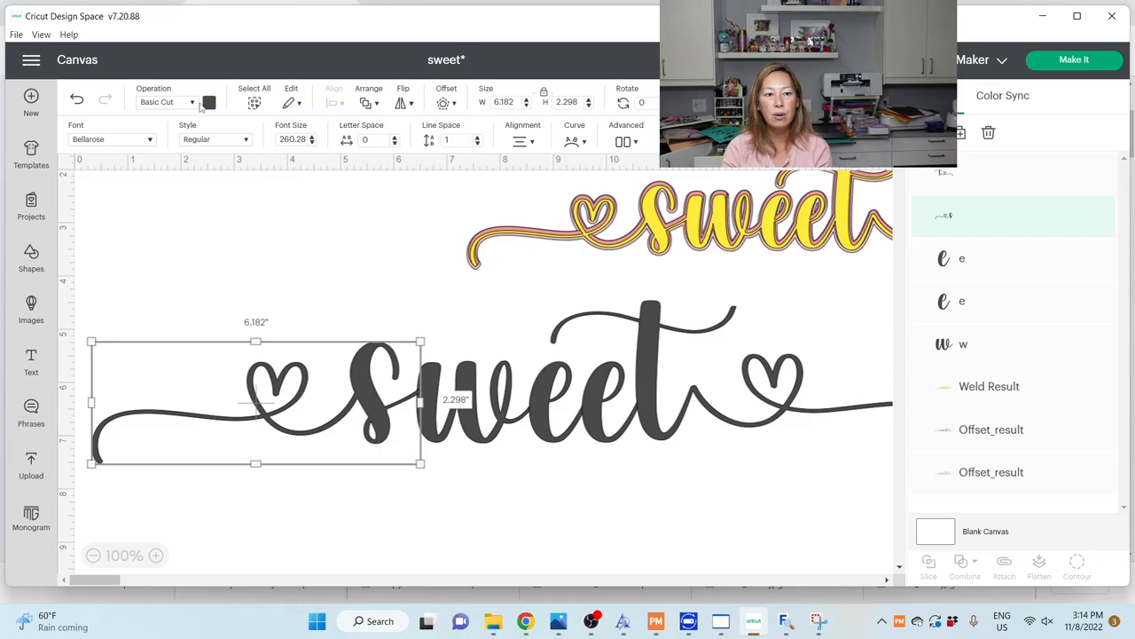
- Weld the letters and heart swirls of 'sweet' into one single cut piece
{"action": "left_click", "coordinate": [208, 103]}
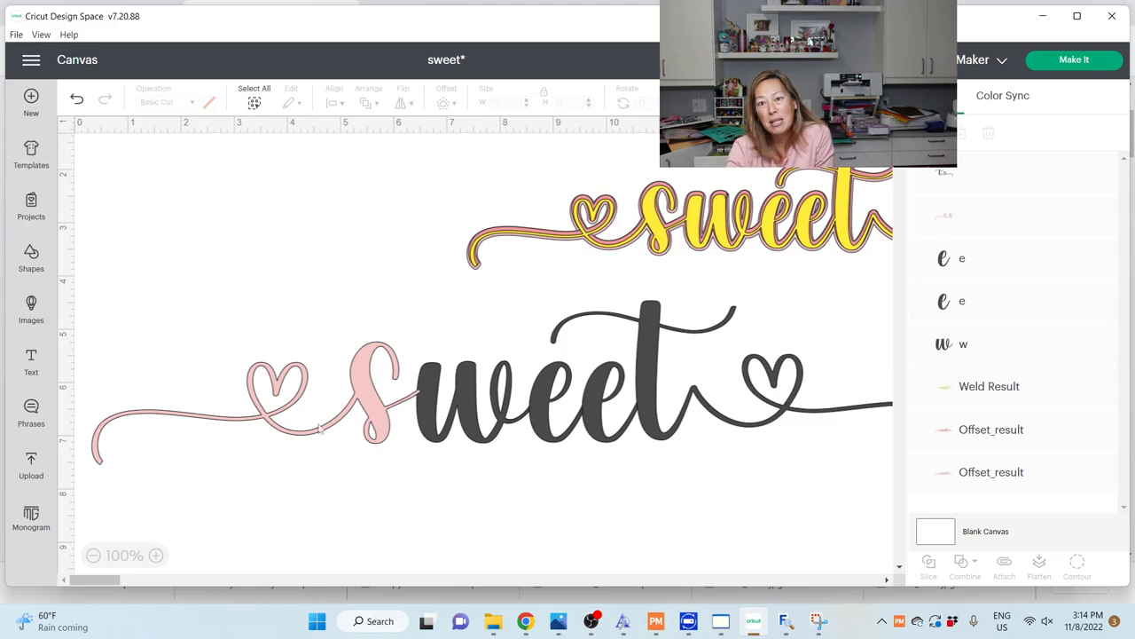
{"action": "mouse_move", "coordinate": [497, 425]}
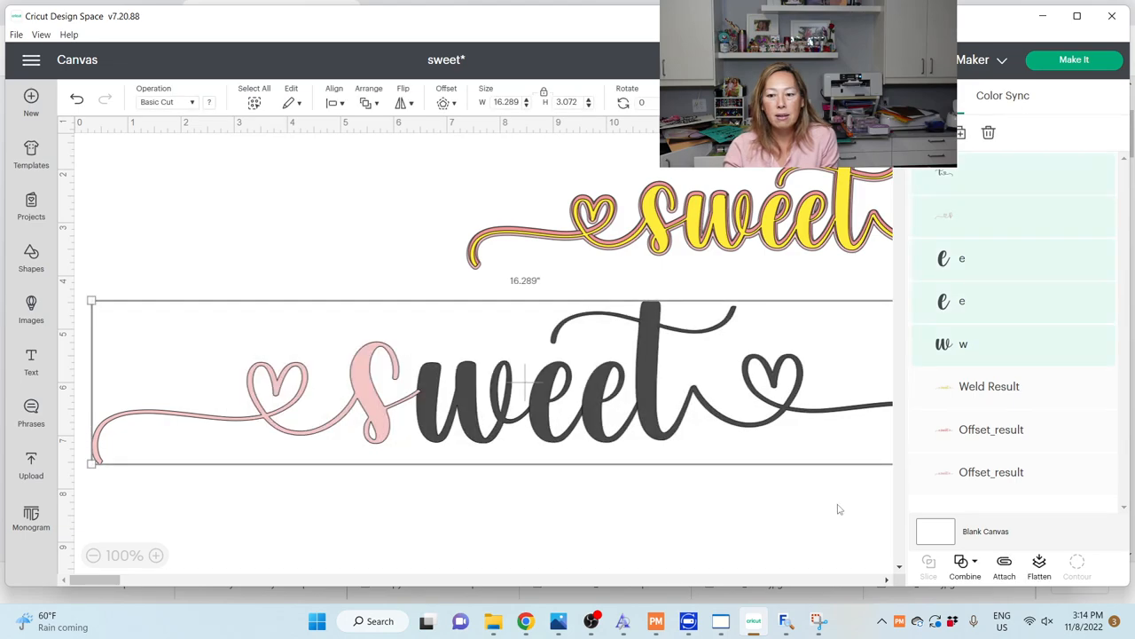
{"action": "left_click", "coordinate": [965, 568]}
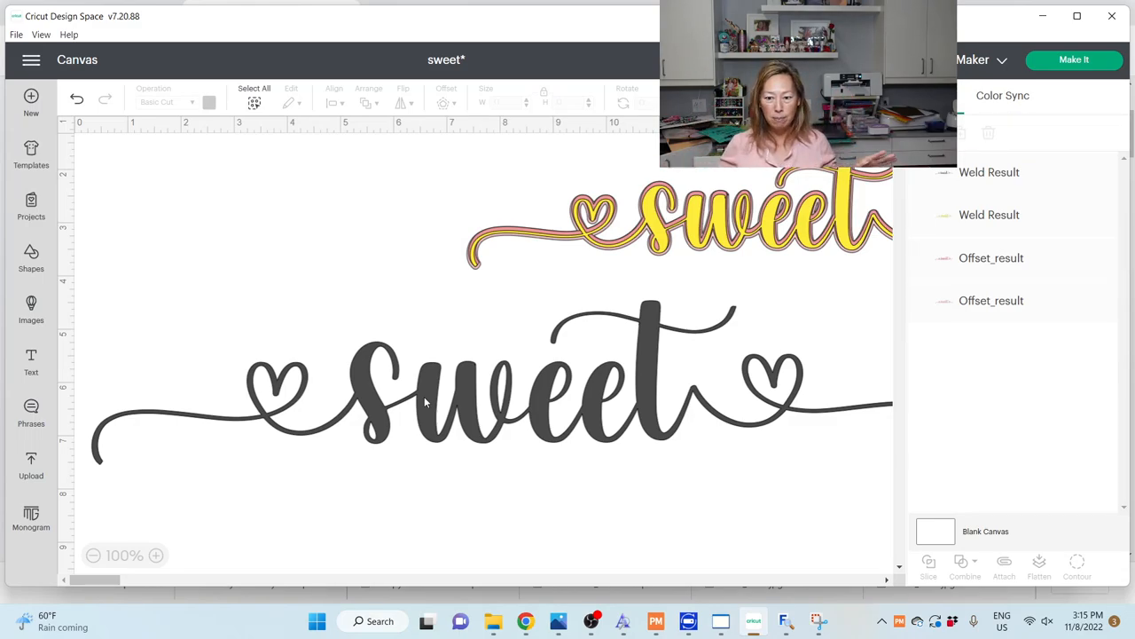
- Add a 10-inch circle from Shapes and duplicate it for the ring's inner cutout
{"action": "left_click", "coordinate": [426, 399]}
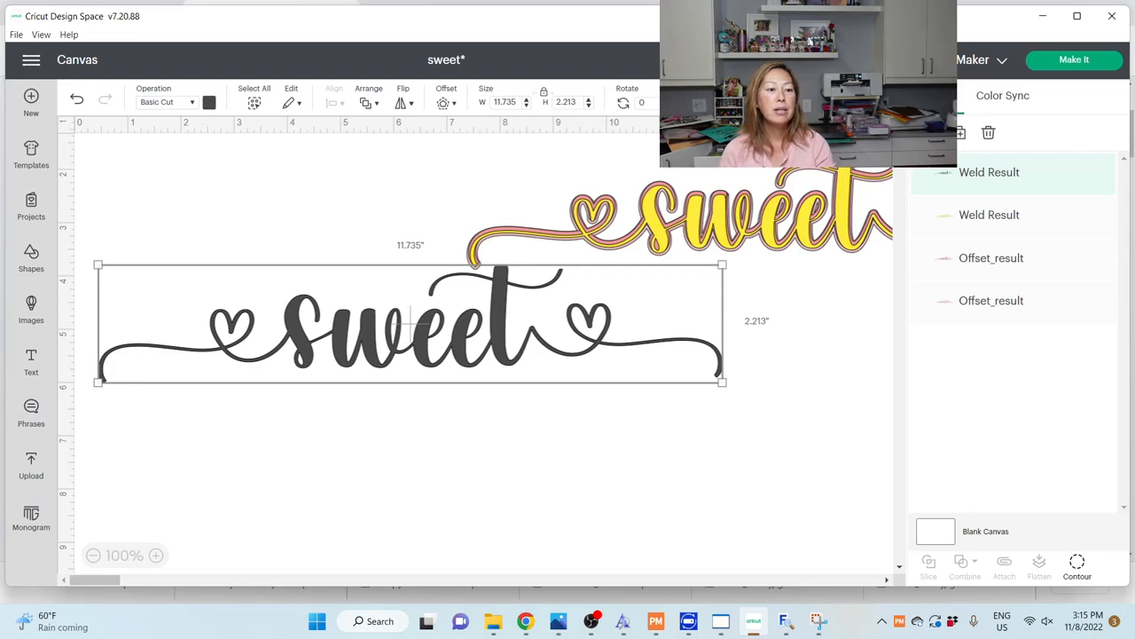
{"action": "left_click", "coordinate": [32, 257]}
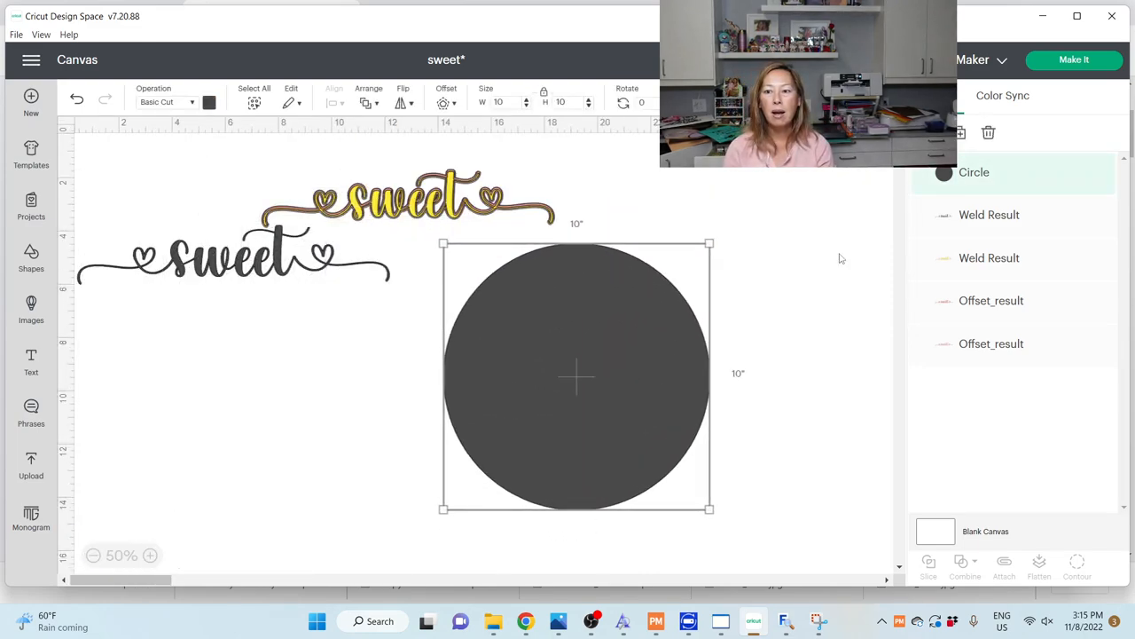
{"action": "mouse_move", "coordinate": [960, 131]}
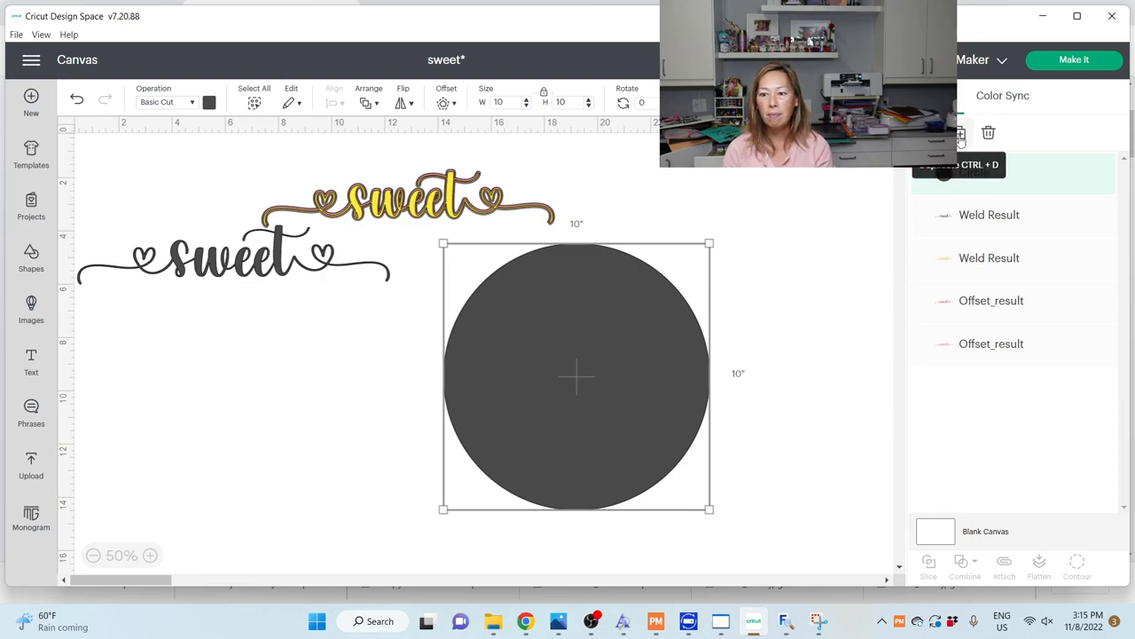
{"action": "left_click", "coordinate": [958, 131]}
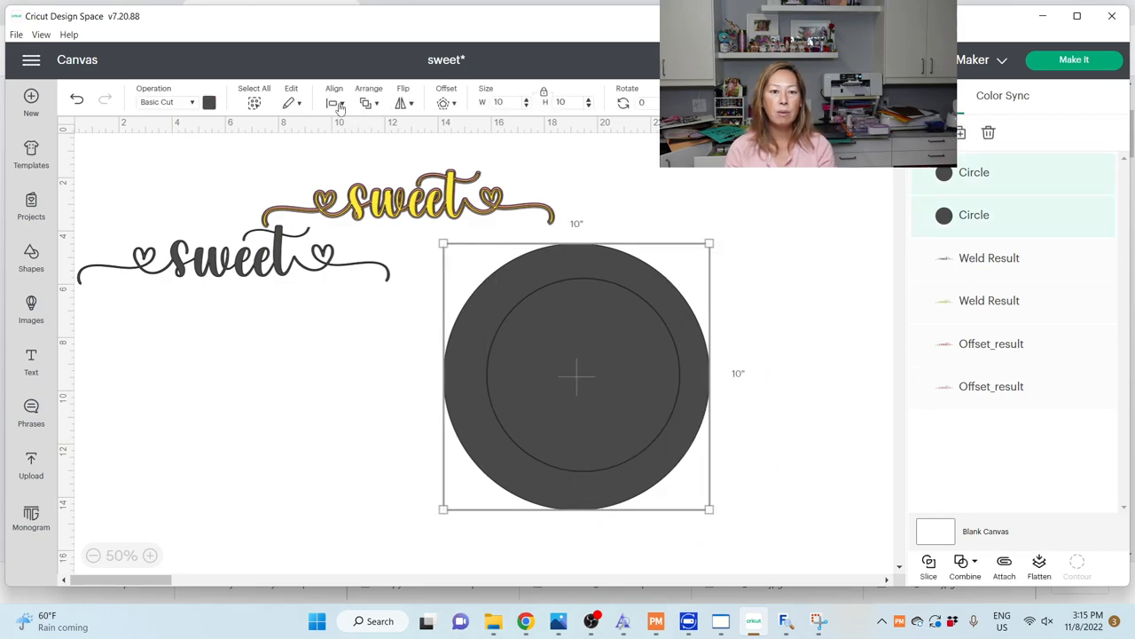
{"action": "mouse_move", "coordinate": [376, 266]}
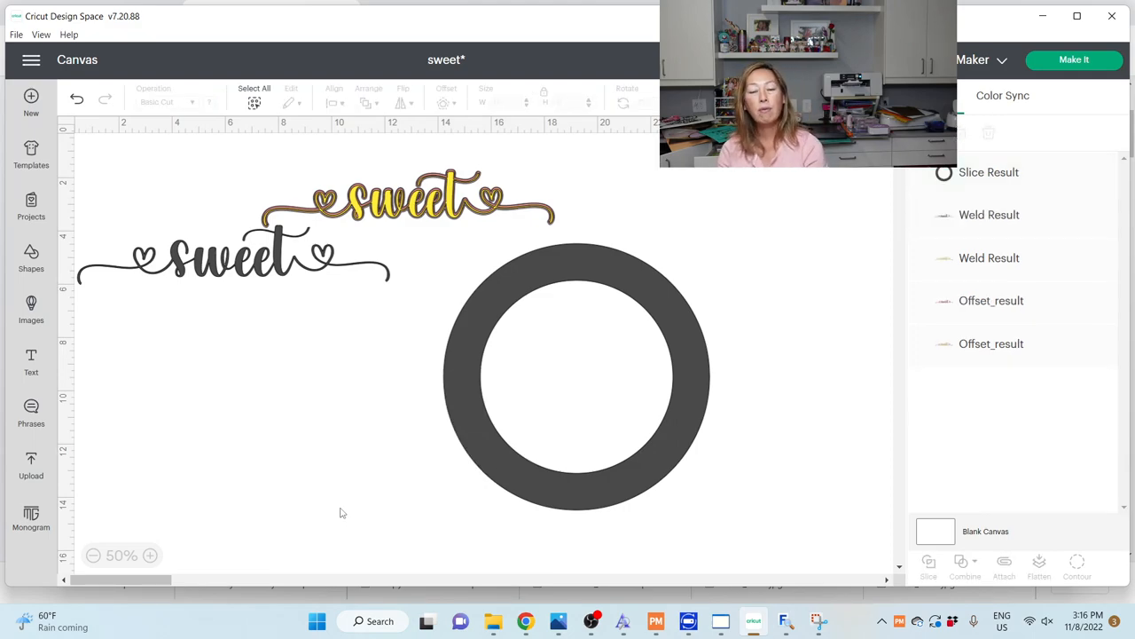
- Move the welded dark 'sweet' so it lies centred across the middle of the ring
{"action": "left_click", "coordinate": [577, 373]}
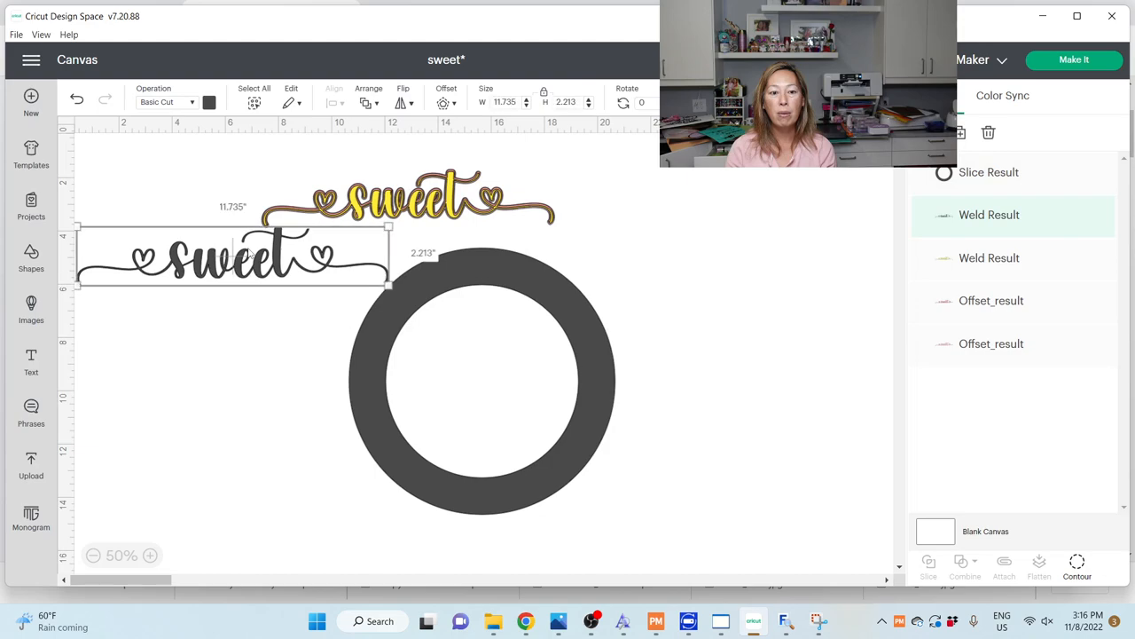
{"action": "left_click_drag", "start_coordinate": [234, 257], "coordinate": [475, 355]}
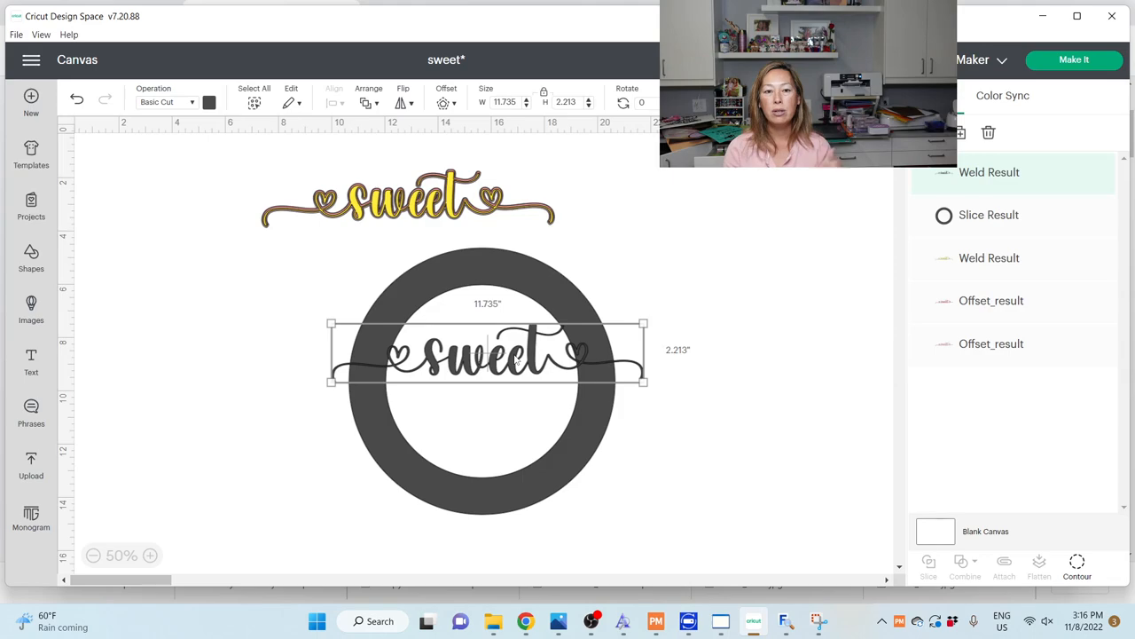
{"action": "mouse_move", "coordinate": [585, 351]}
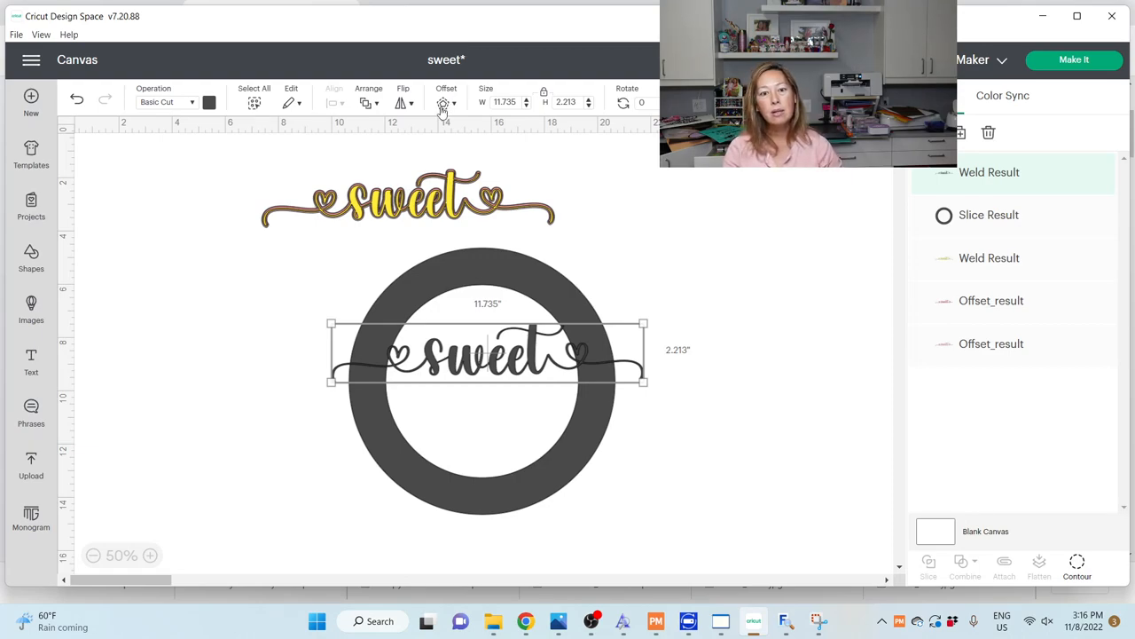
- Apply an offset outline layer around the 'sweet' on the ring
{"action": "left_click", "coordinate": [443, 101]}
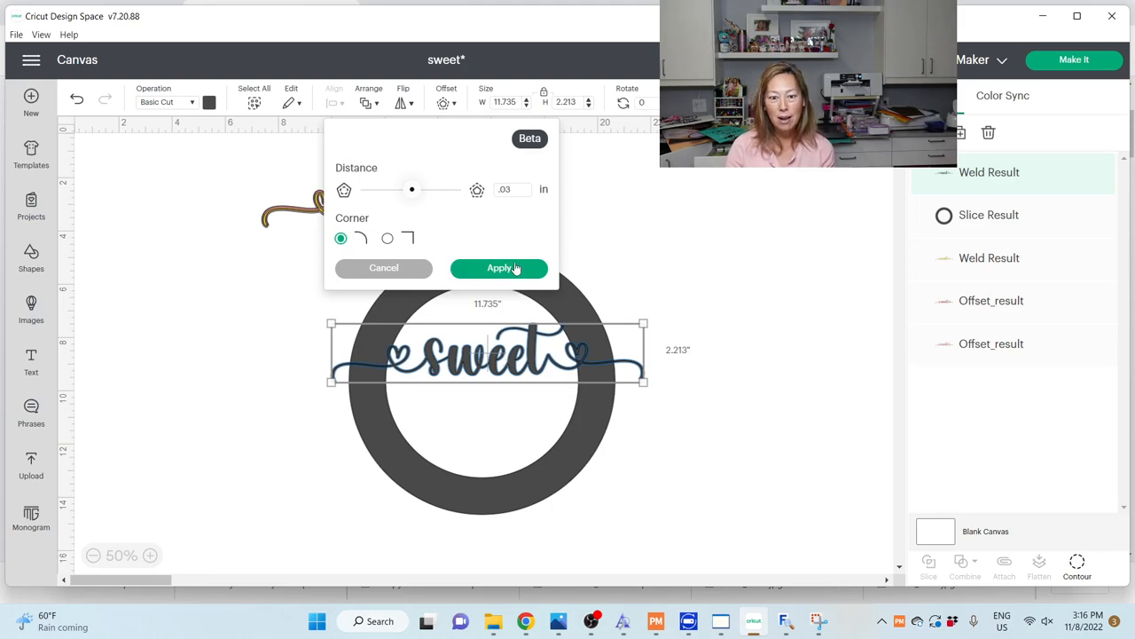
{"action": "left_click", "coordinate": [499, 268]}
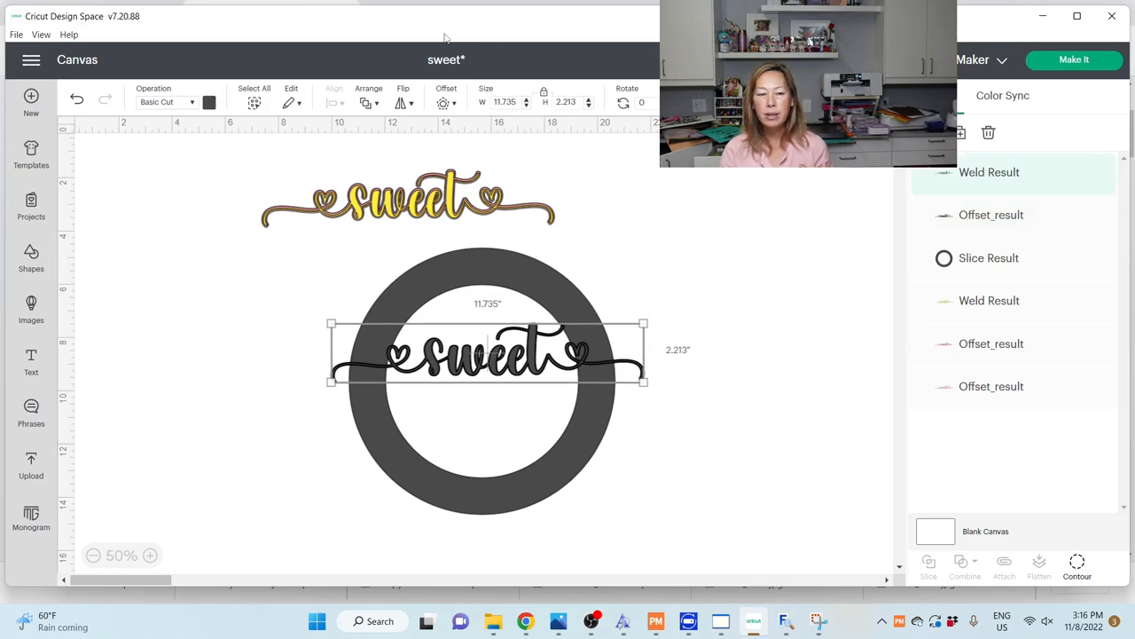
- Recolour the new offset layer from the colour swatch and reselect it for grouping
{"action": "left_click", "coordinate": [209, 101]}
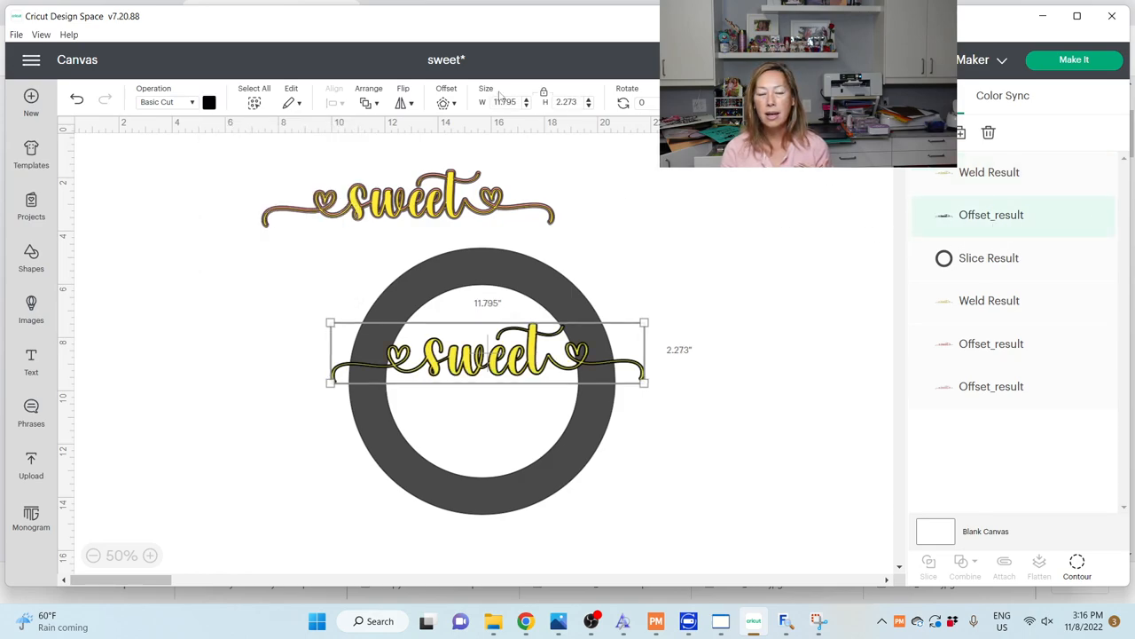
{"action": "left_click", "coordinate": [210, 101]}
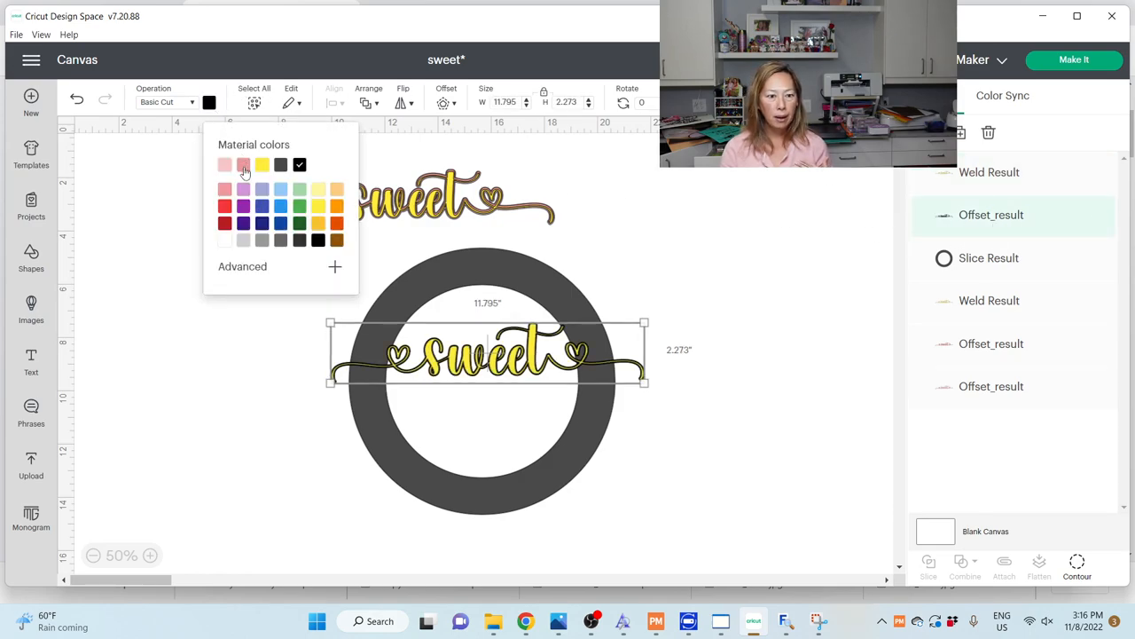
{"action": "left_click", "coordinate": [243, 163]}
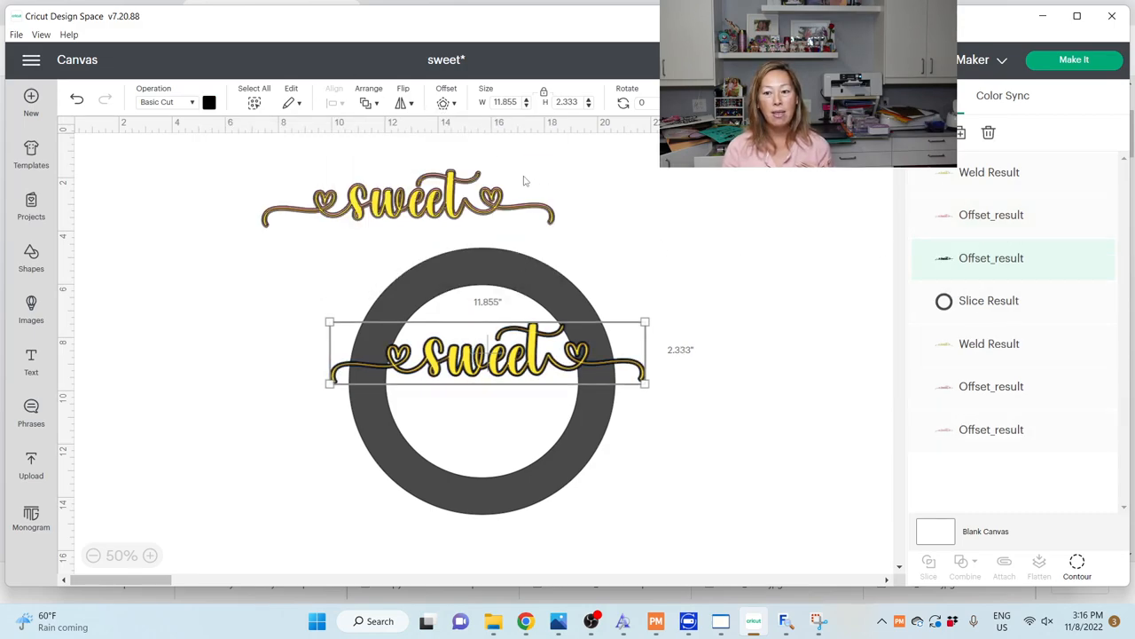
{"action": "left_click", "coordinate": [209, 101]}
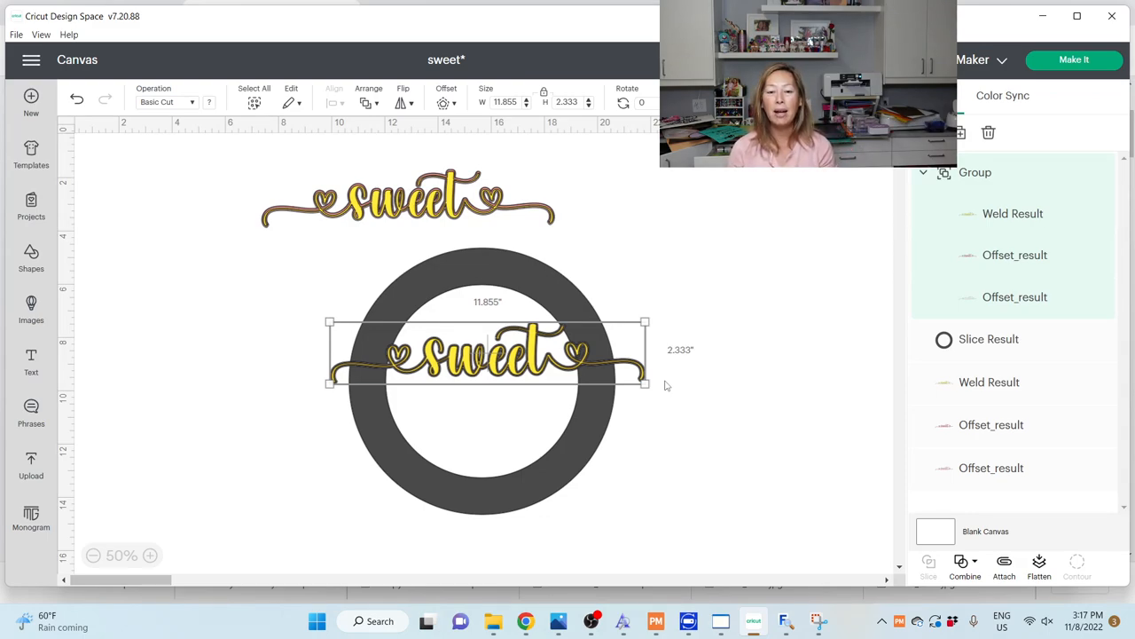
- Shrink the grouped 'sweet' to about 9.55 inches wide to fit the ring
{"action": "left_click_drag", "start_coordinate": [488, 355], "coordinate": [495, 367]}
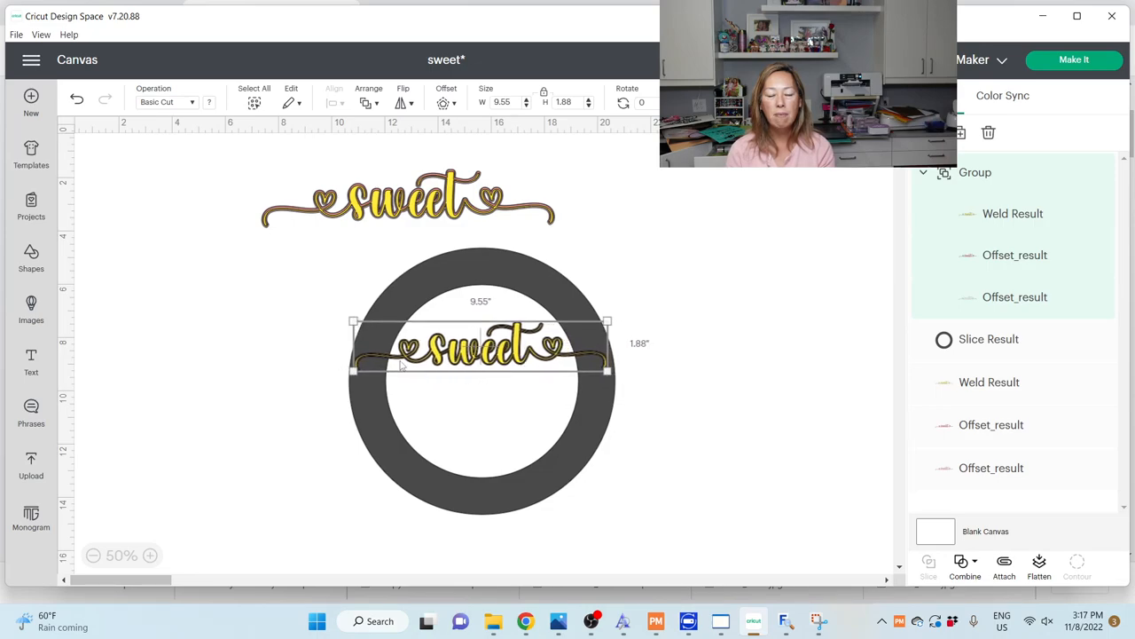
{"action": "mouse_move", "coordinate": [536, 295]}
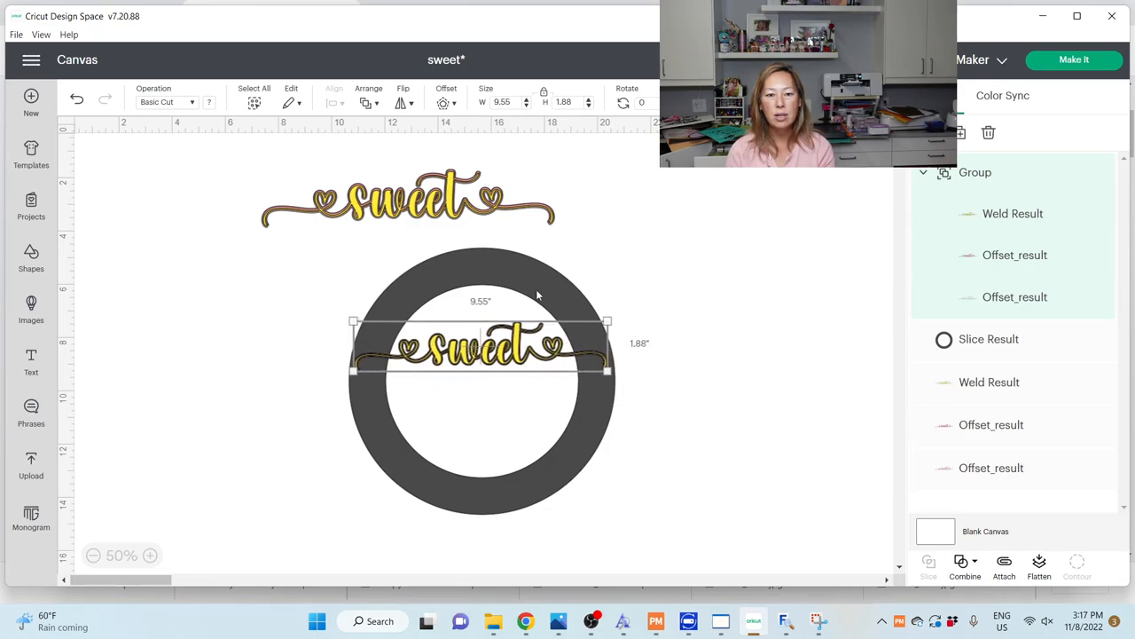
{"action": "mouse_move", "coordinate": [670, 262]}
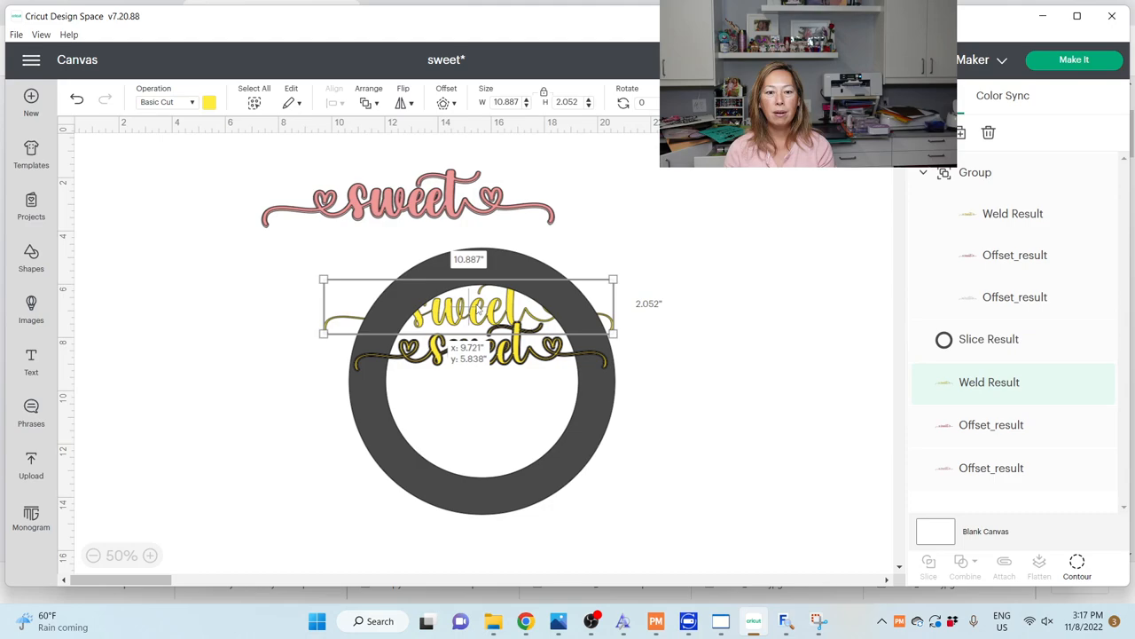
- Drag a loose yellow layer of the ungrouped top copy onto the ring and back to show it separates
{"action": "left_click_drag", "start_coordinate": [468, 301], "coordinate": [404, 195]}
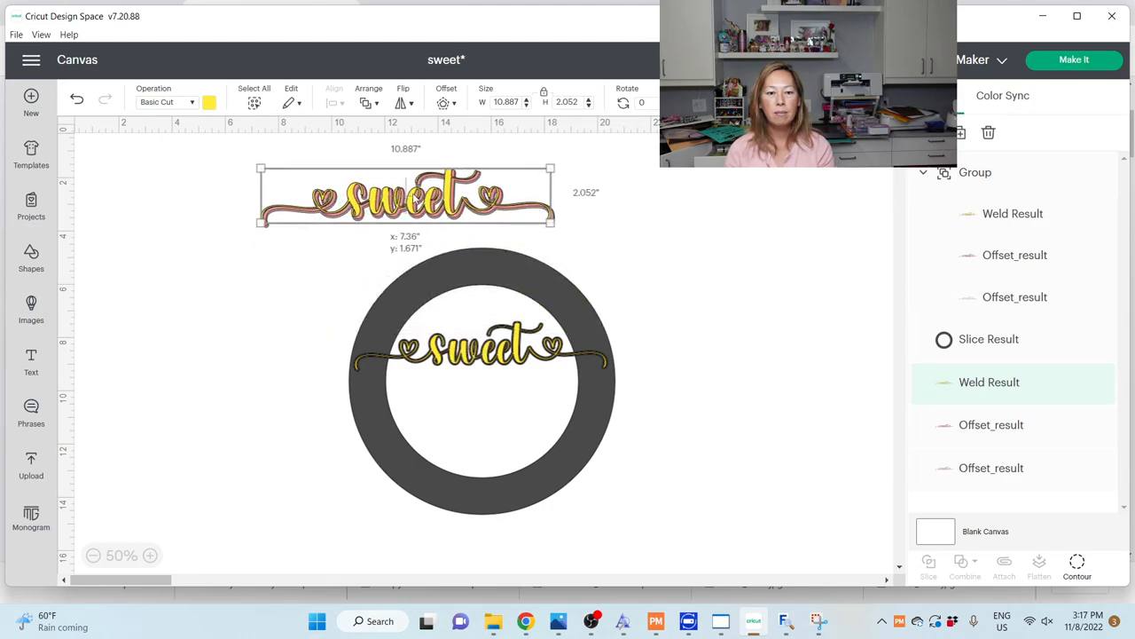
{"action": "left_click_drag", "start_coordinate": [404, 195], "coordinate": [482, 344]}
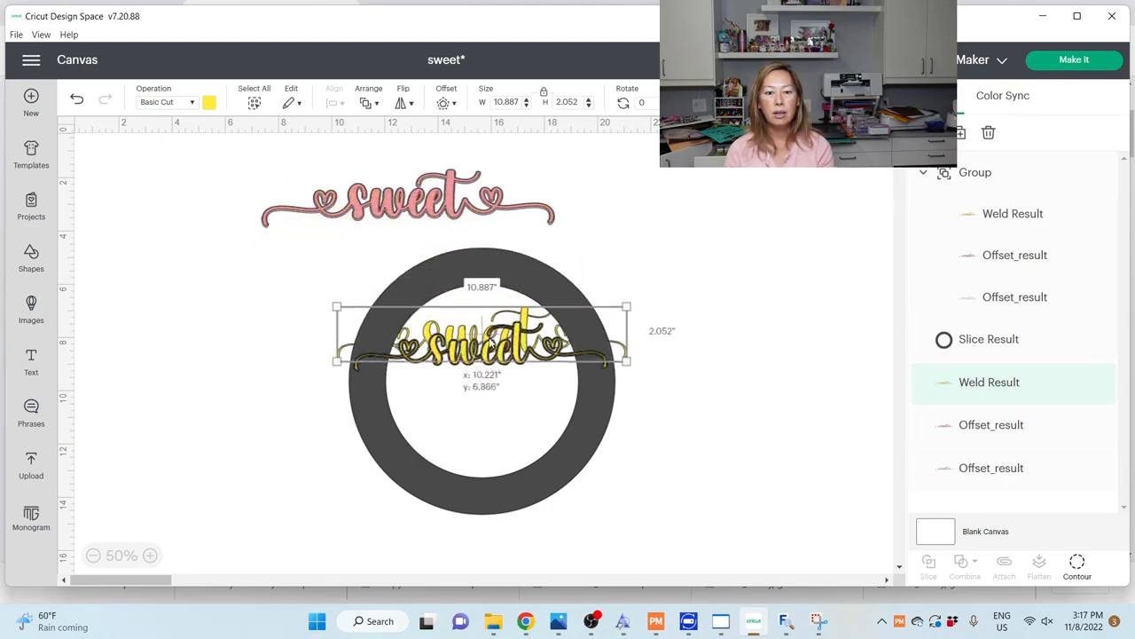
{"action": "left_click_drag", "start_coordinate": [483, 346], "coordinate": [486, 354]}
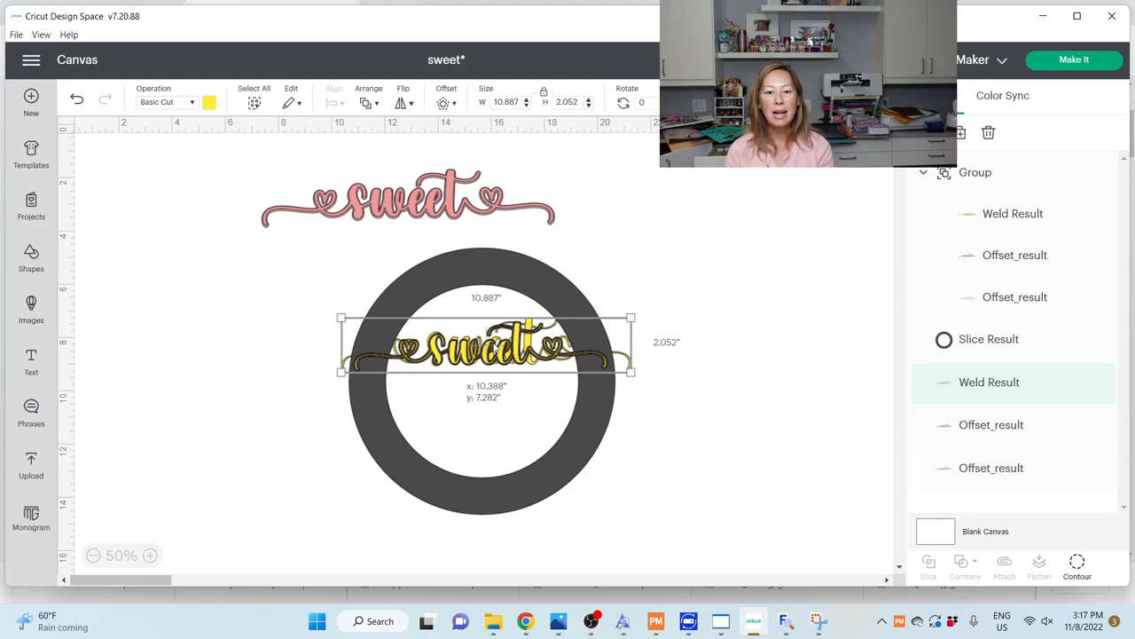
{"action": "left_click_drag", "start_coordinate": [486, 346], "coordinate": [476, 348]}
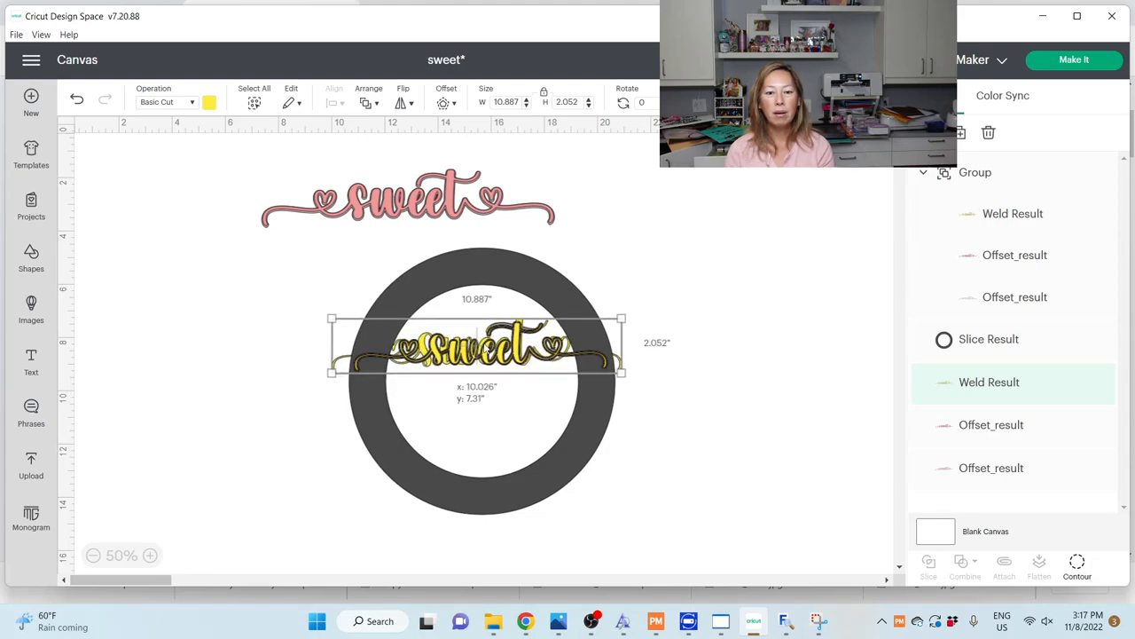
{"action": "left_click_drag", "start_coordinate": [476, 346], "coordinate": [482, 344]}
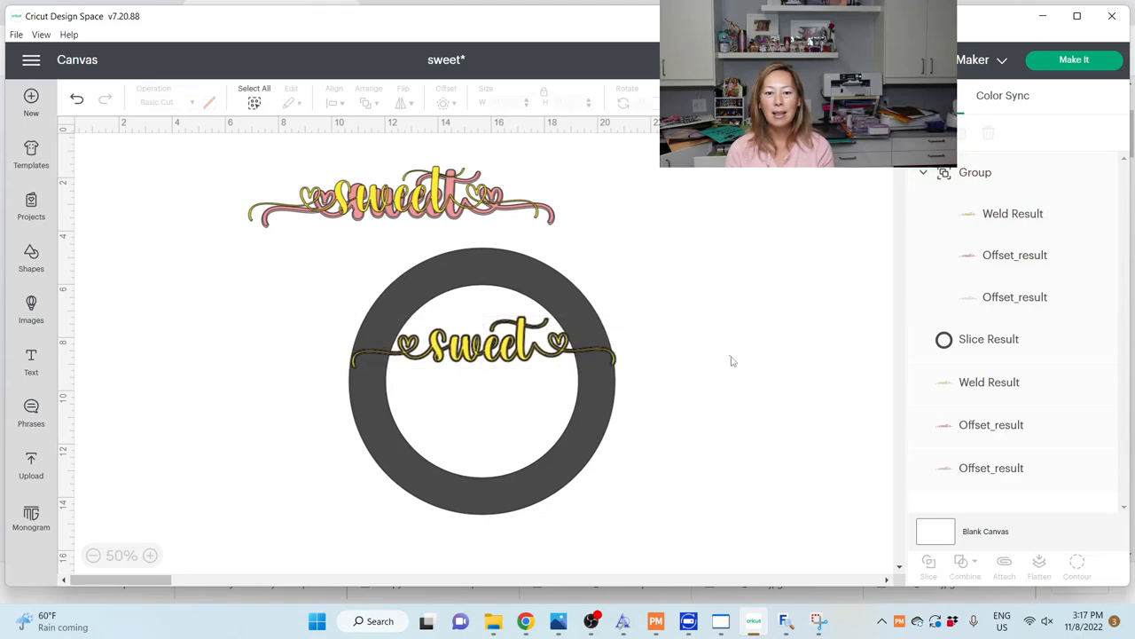
{"action": "mouse_move", "coordinate": [728, 372]}
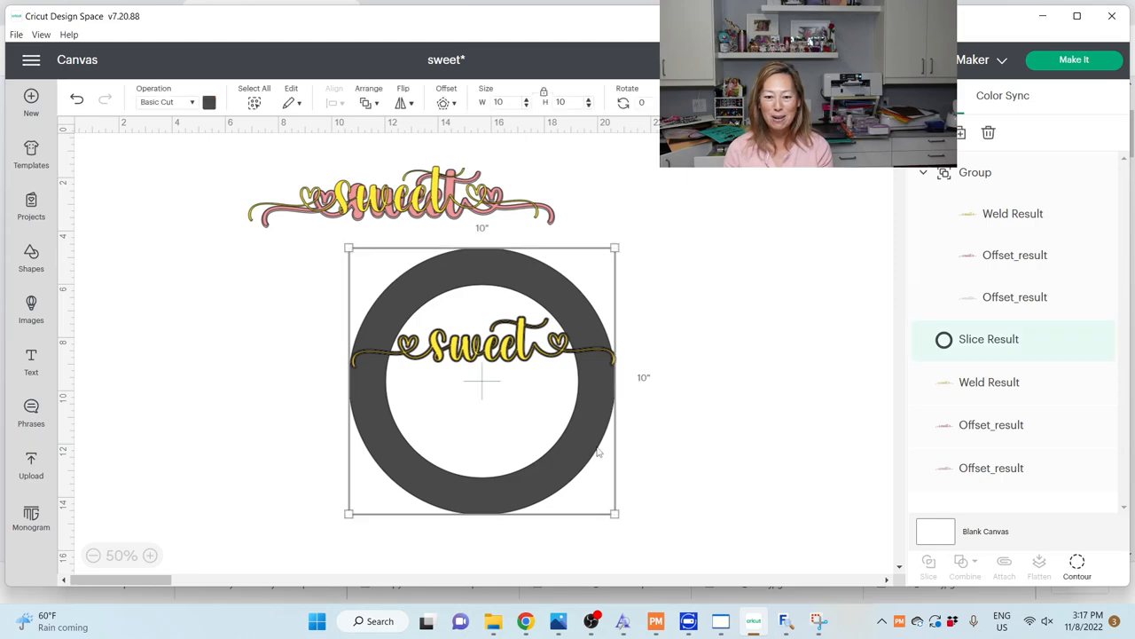
{"action": "mouse_move", "coordinate": [587, 444]}
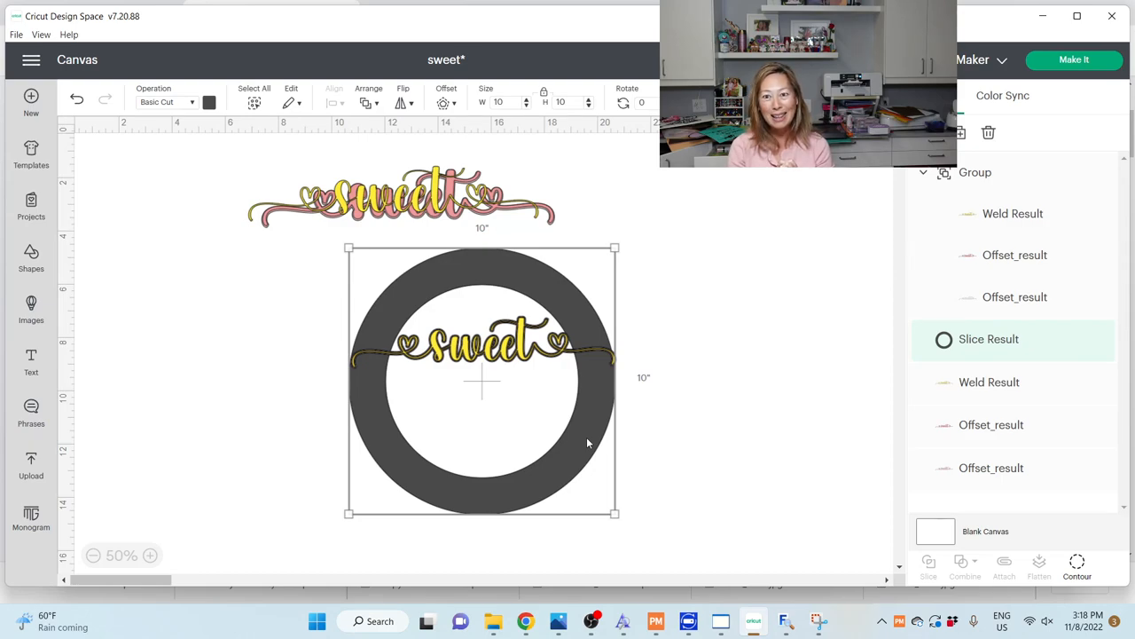
{"action": "mouse_move", "coordinate": [355, 407]}
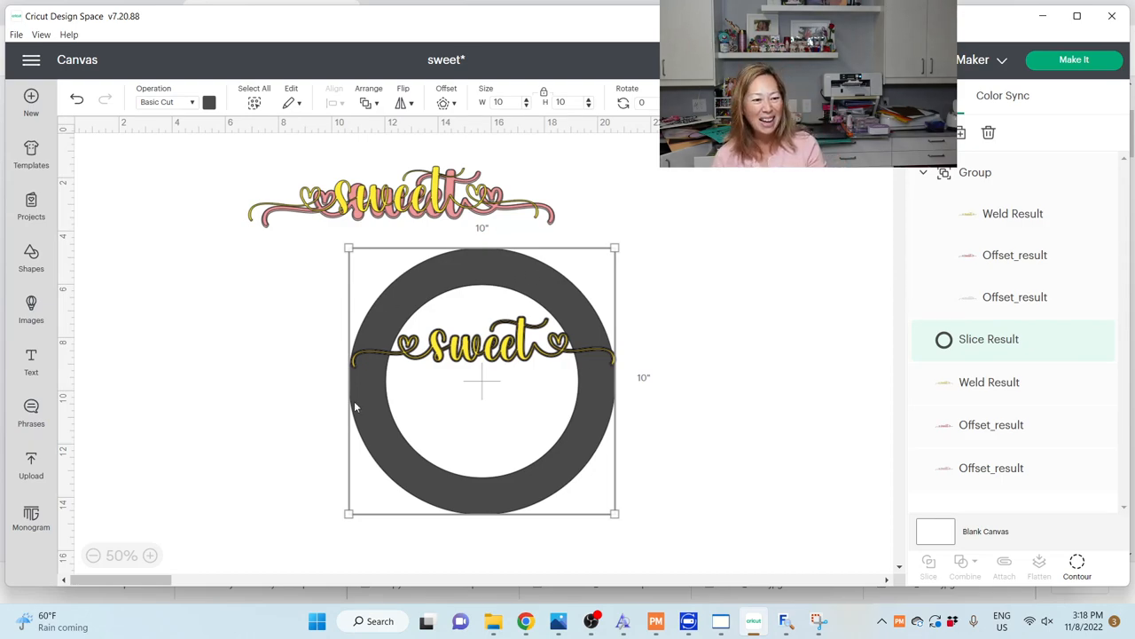